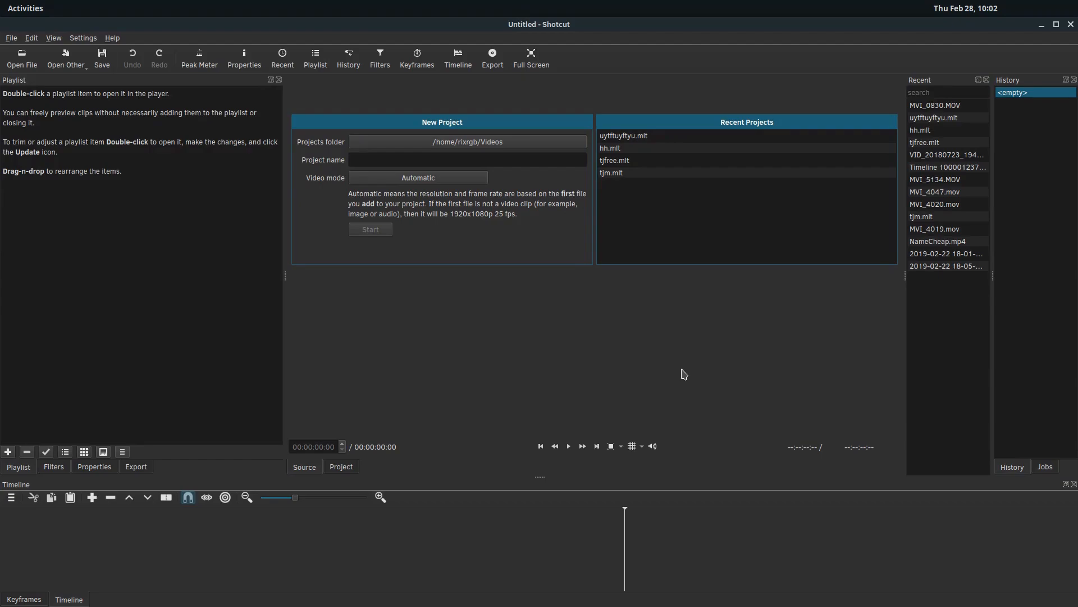
pyautogui.moveTo(126, 531)
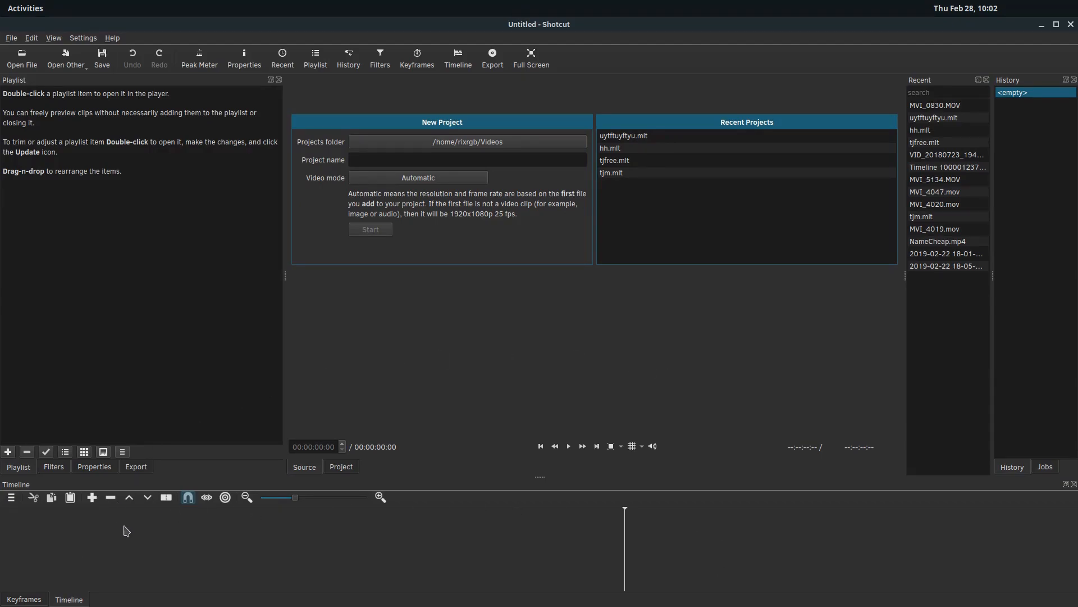
pyautogui.moveTo(354, 552)
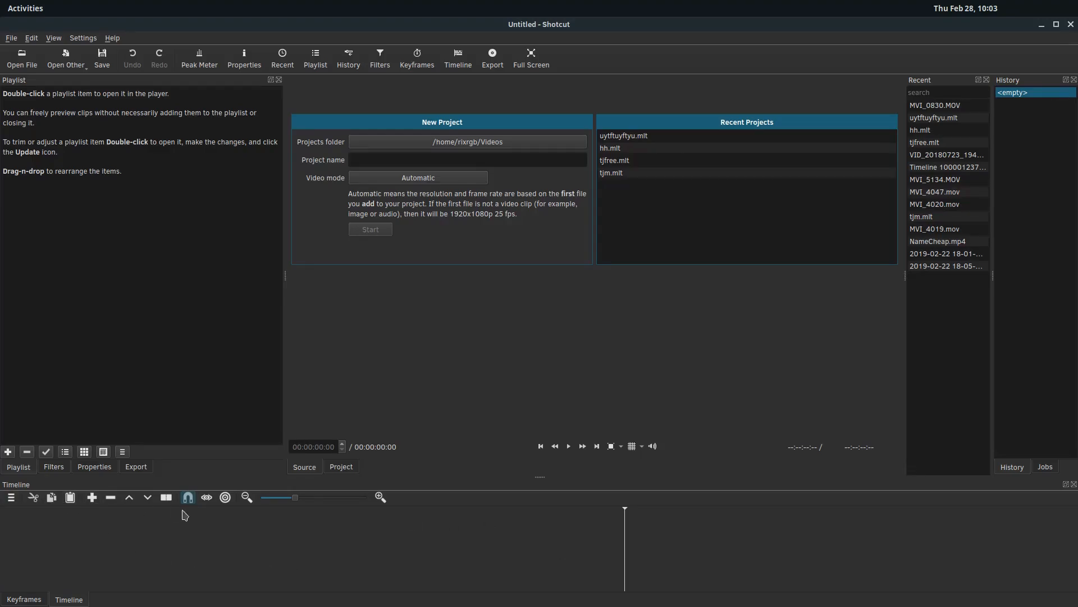
# Step: Name the new project 'myvideo' and start it, opening the empty myvideo.mlt workspace
pyautogui.click(467, 159)
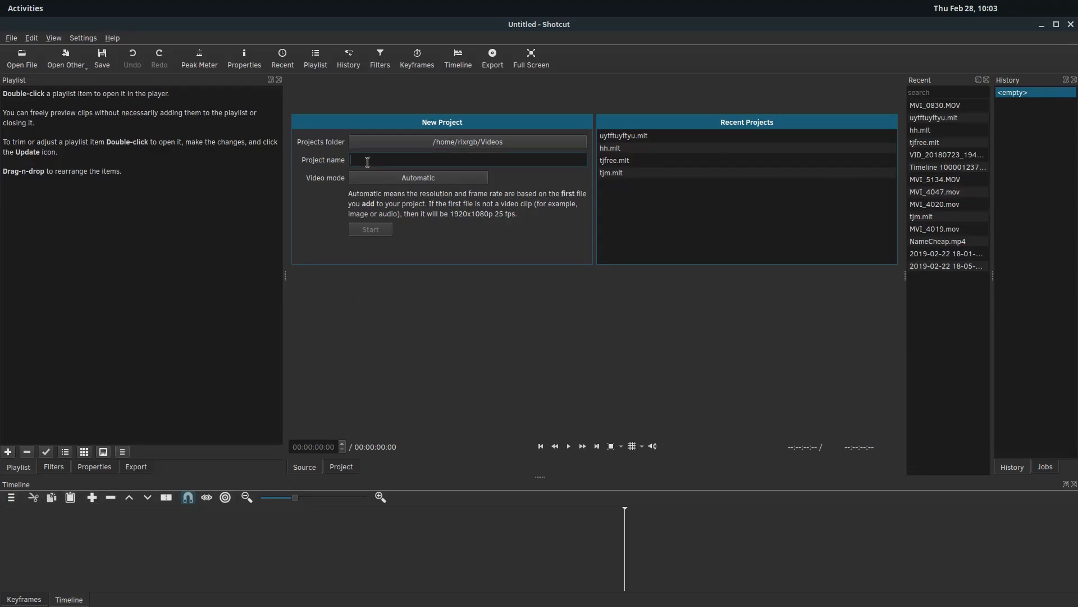
pyautogui.write('my')
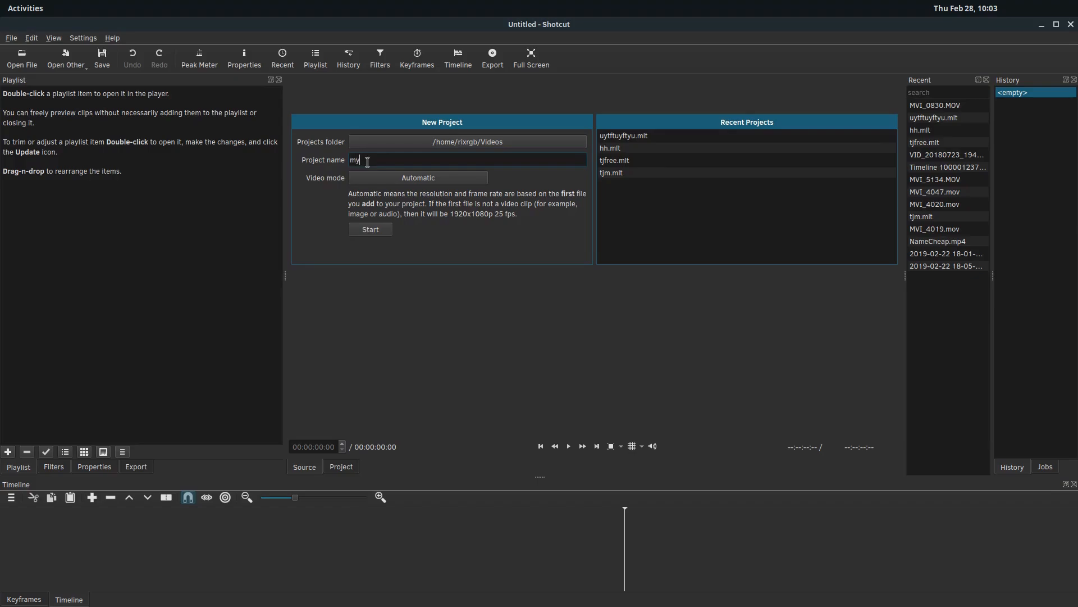
pyautogui.click(370, 229)
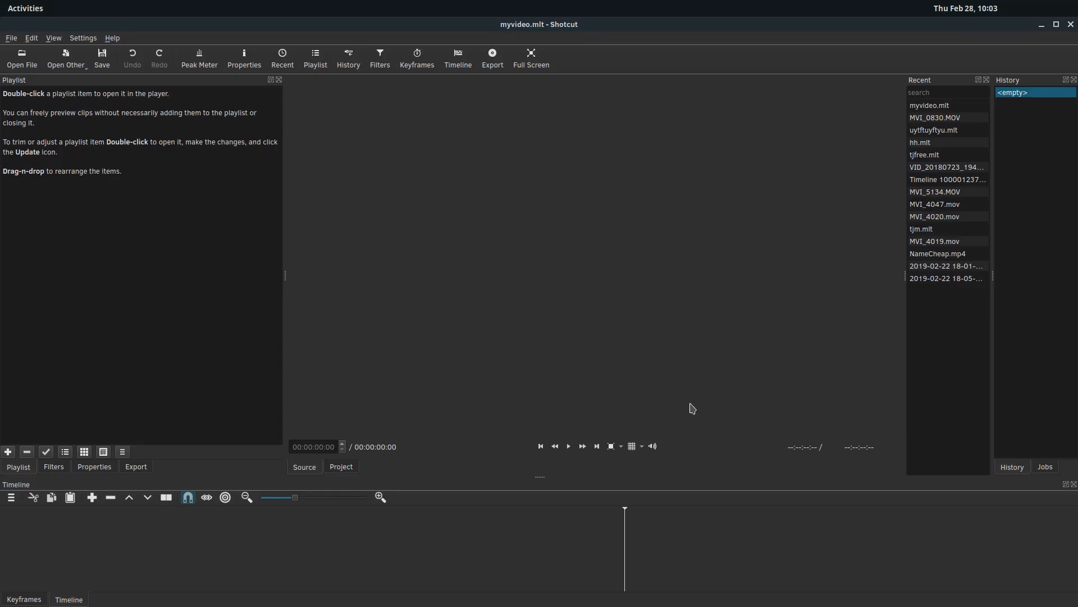
# Step: Browse Settings and View menus, choose the Playlist Project layout, then reveal the system app dock
pyautogui.click(82, 38)
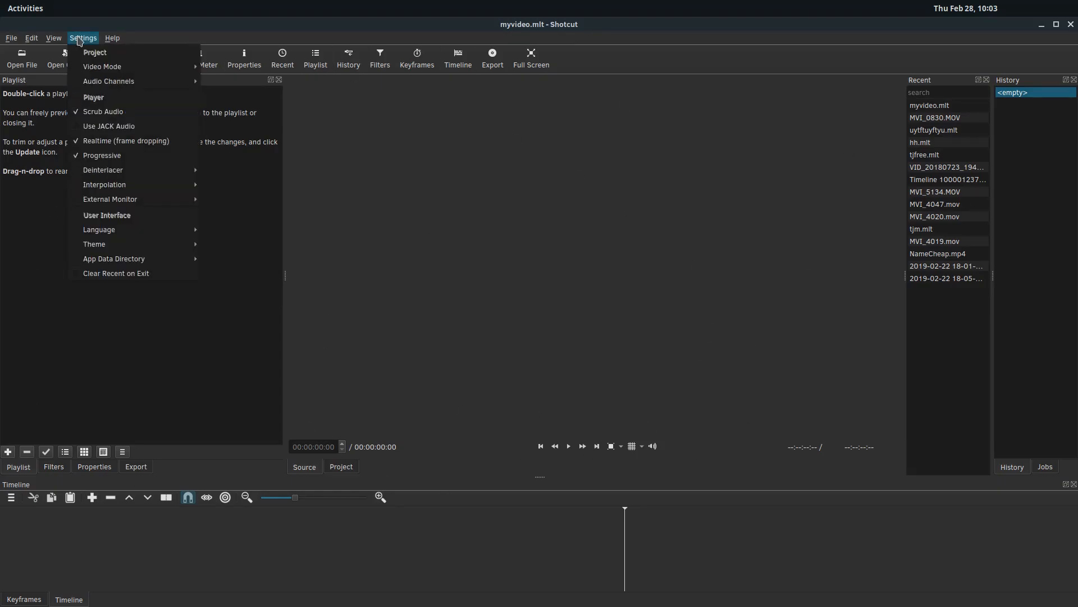
pyautogui.click(53, 38)
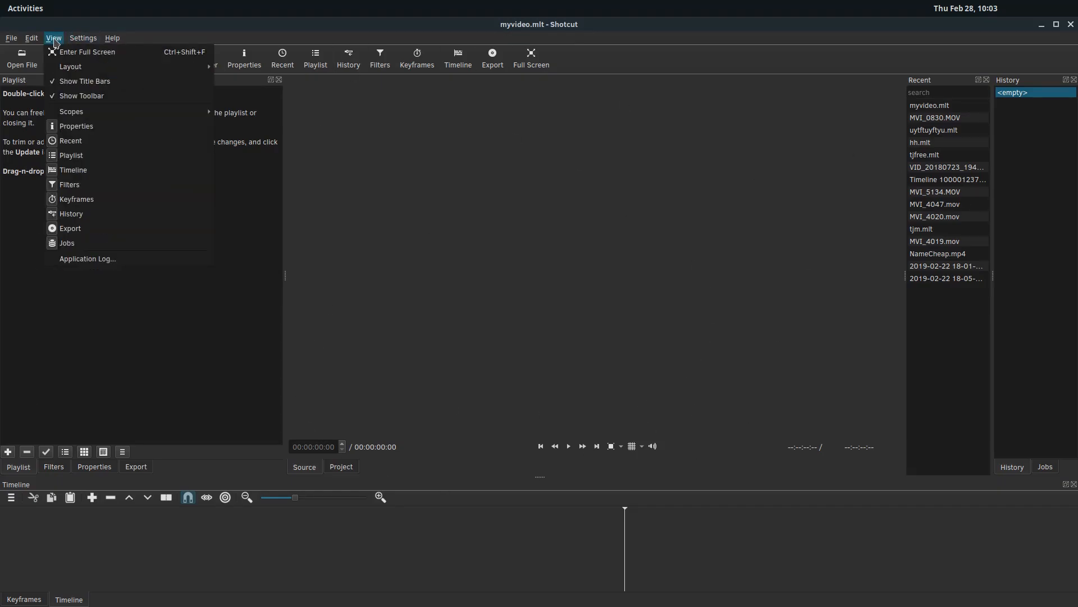
pyautogui.moveTo(70, 67)
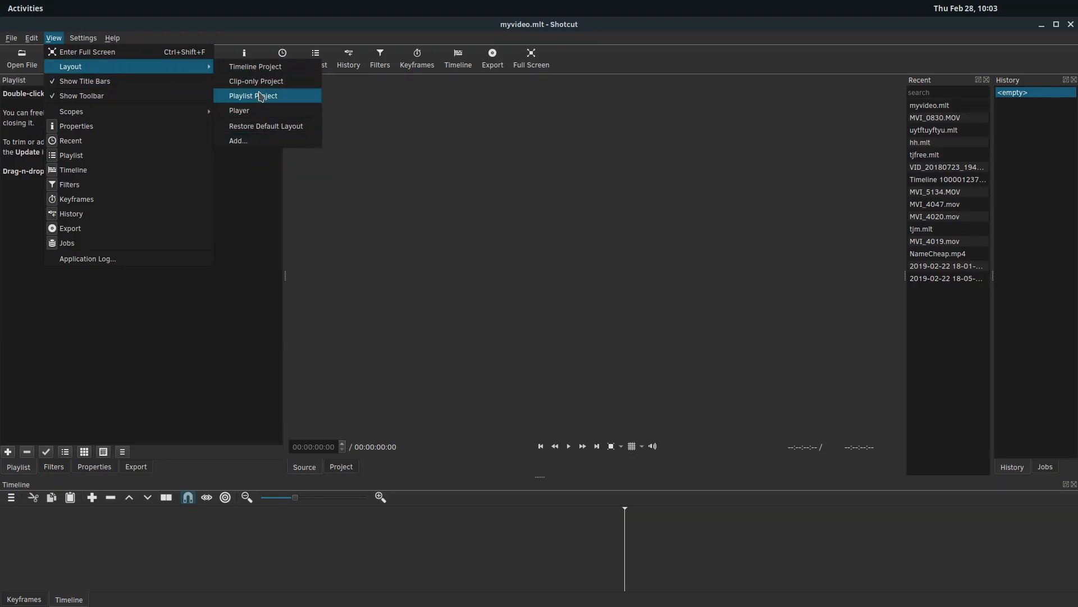
pyautogui.click(253, 96)
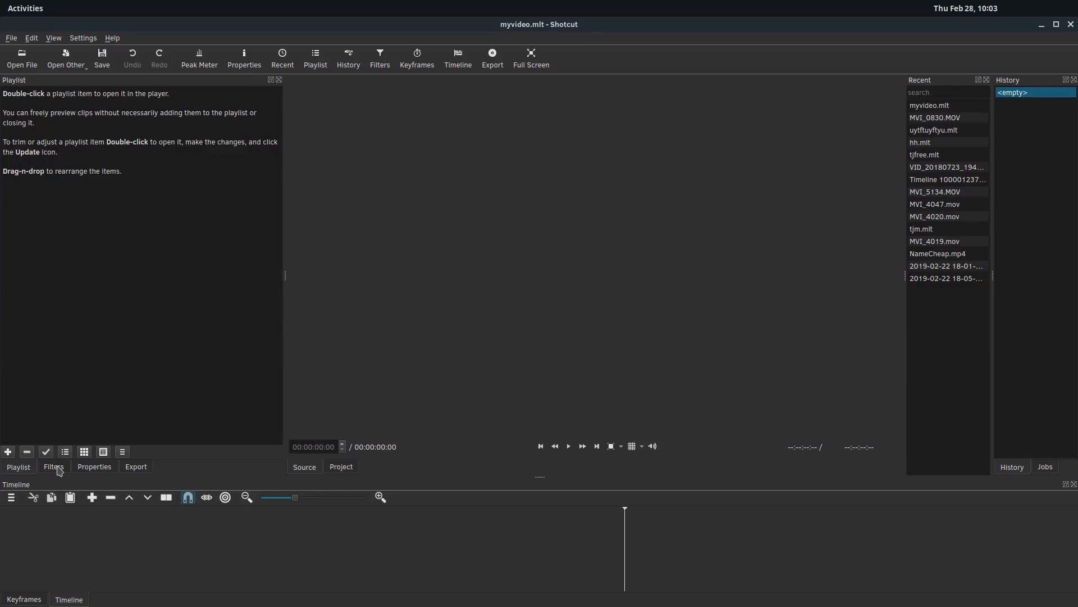
pyautogui.click(53, 466)
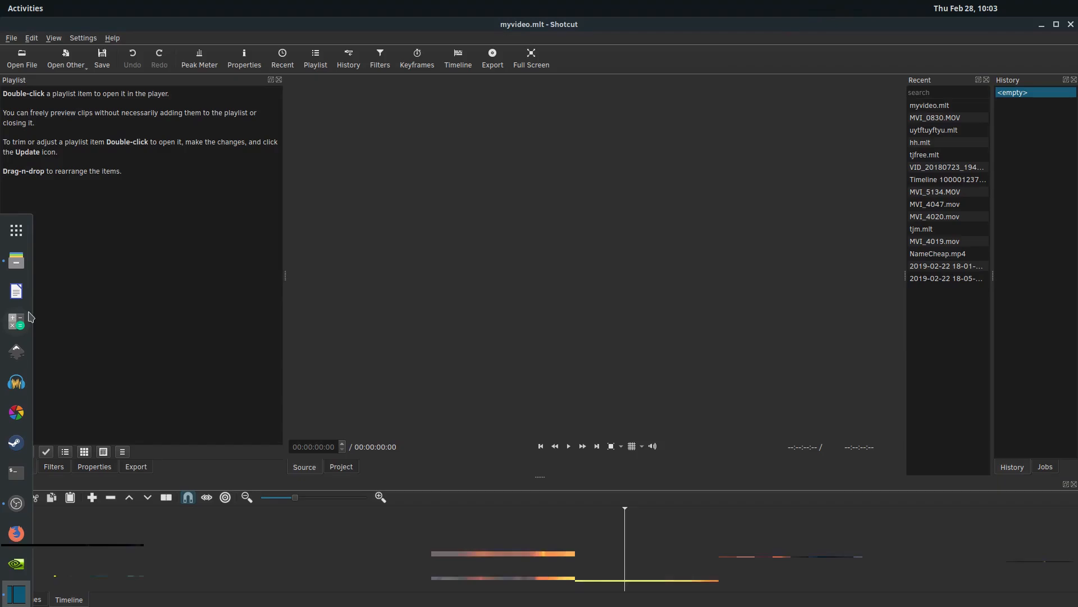
# Step: Drag all ten clips from the ShotCutTut folder in Files into the Shotcut playlist
pyautogui.click(21, 57)
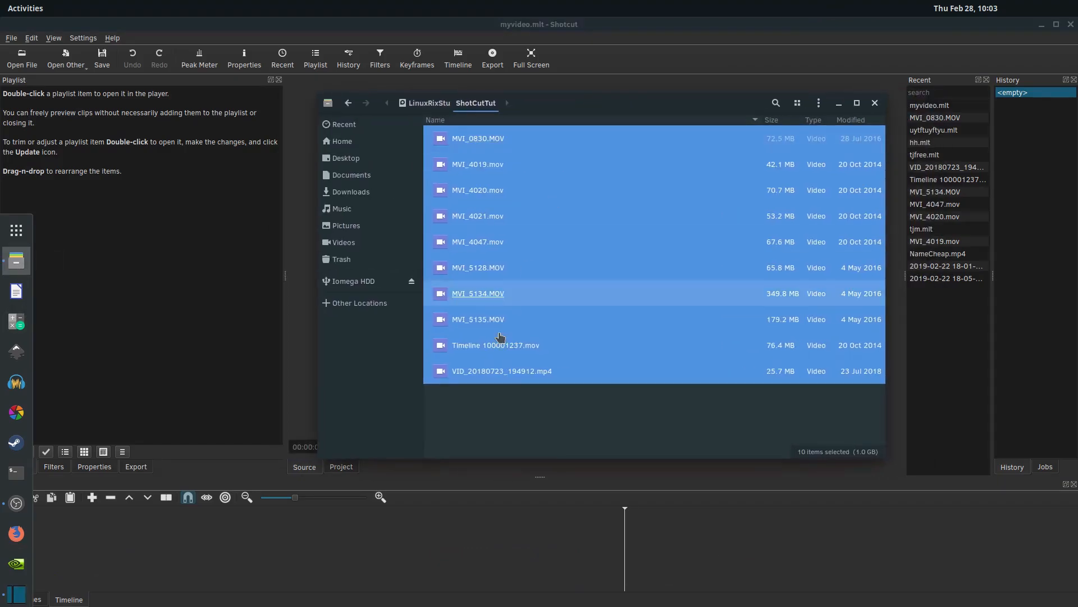
pyautogui.click(474, 408)
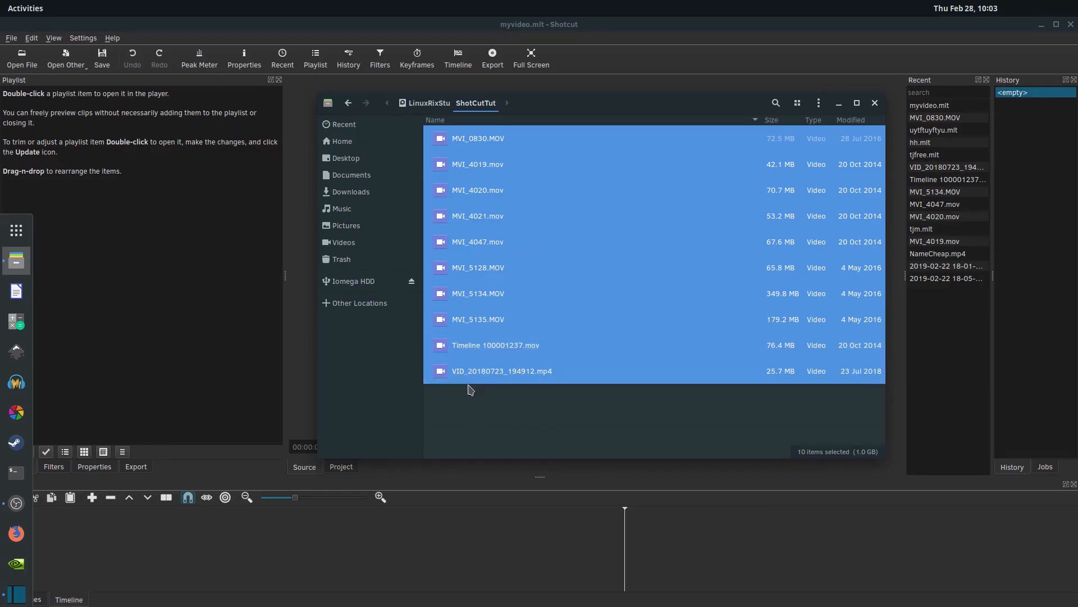
pyautogui.moveTo(474, 164)
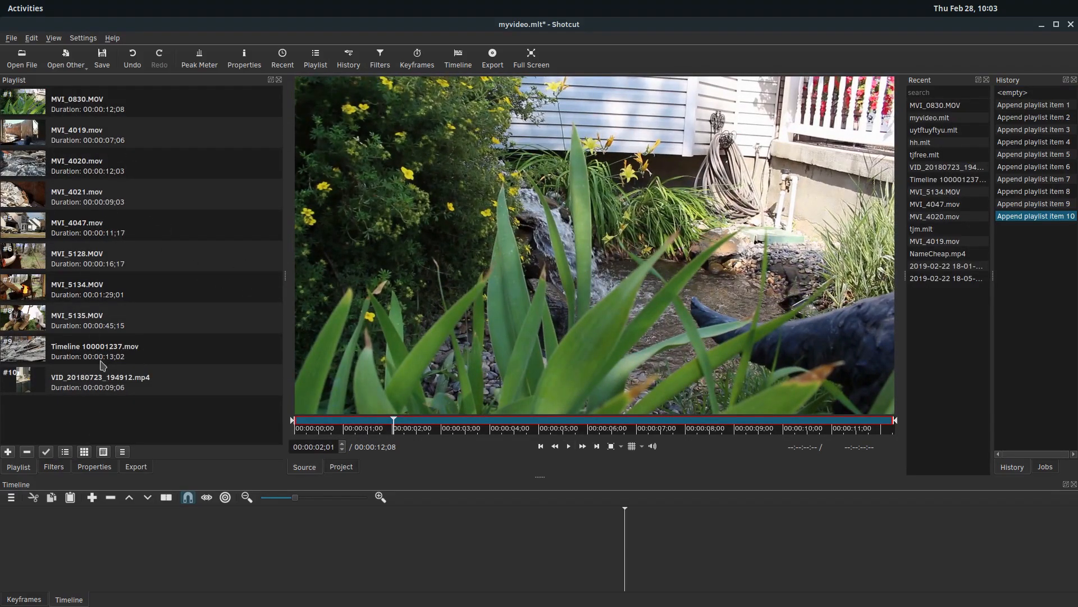
pyautogui.click(21, 57)
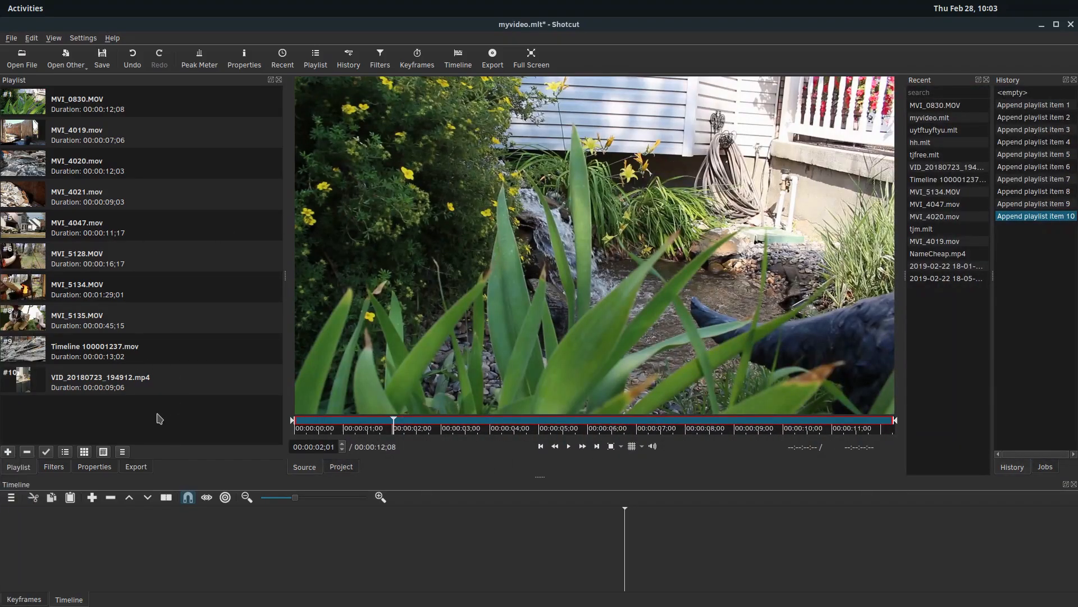
pyautogui.click(22, 57)
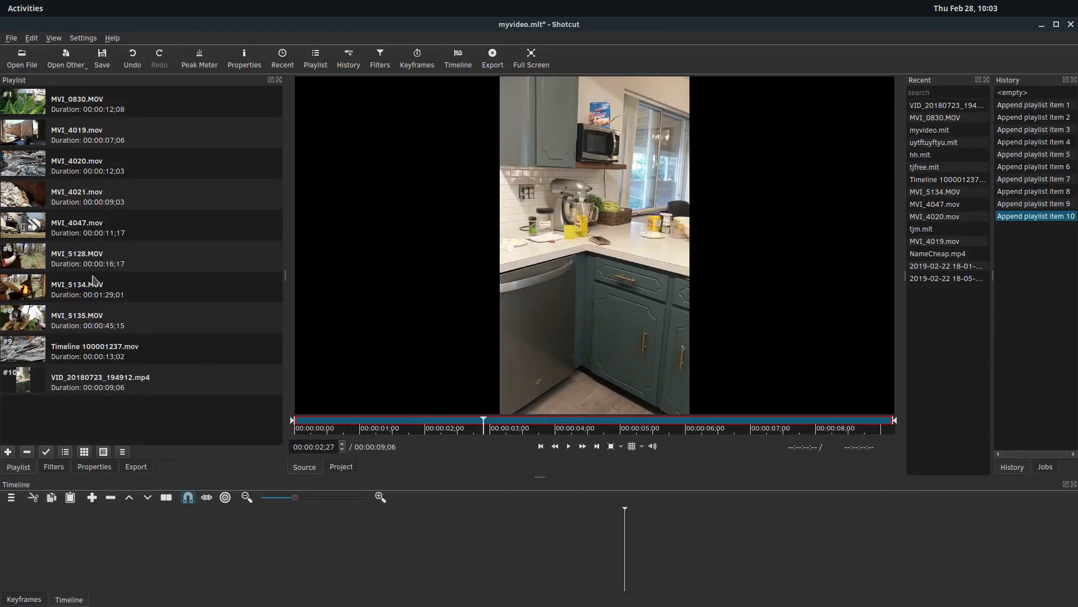
# Step: Preview MVI_5128, MVI_4019 and MVI_4021 from the playlist, then play the whole playlist as one project
pyautogui.click(77, 258)
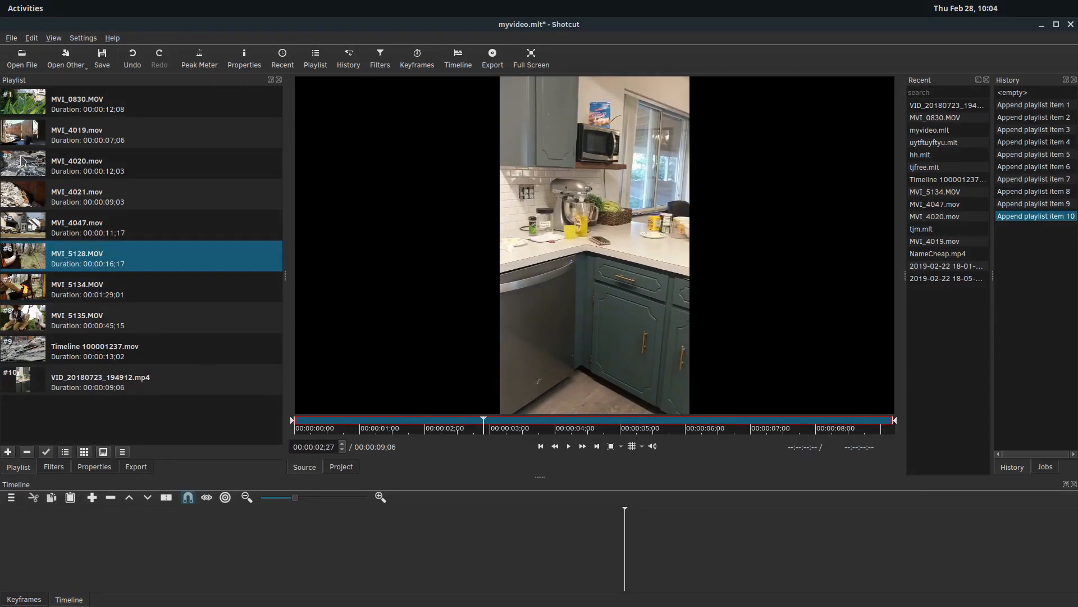
pyautogui.click(88, 135)
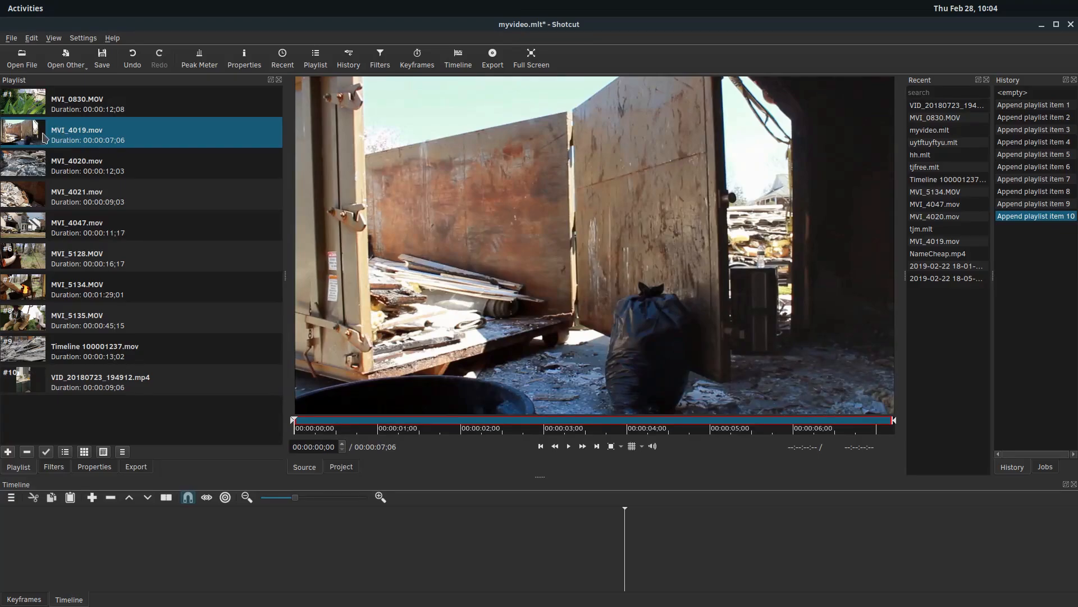
pyautogui.click(87, 195)
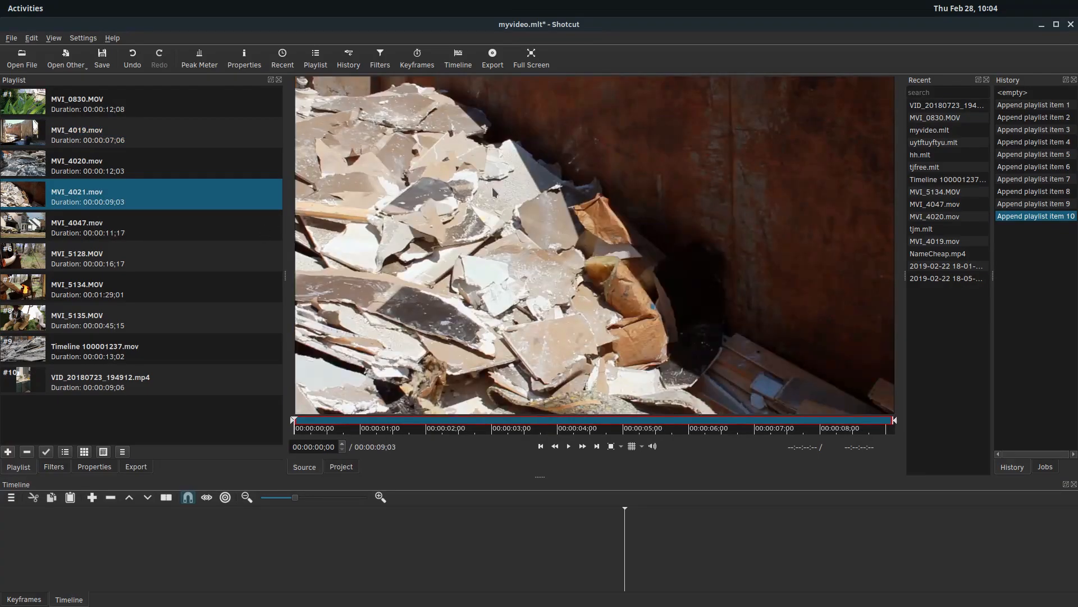
pyautogui.click(340, 466)
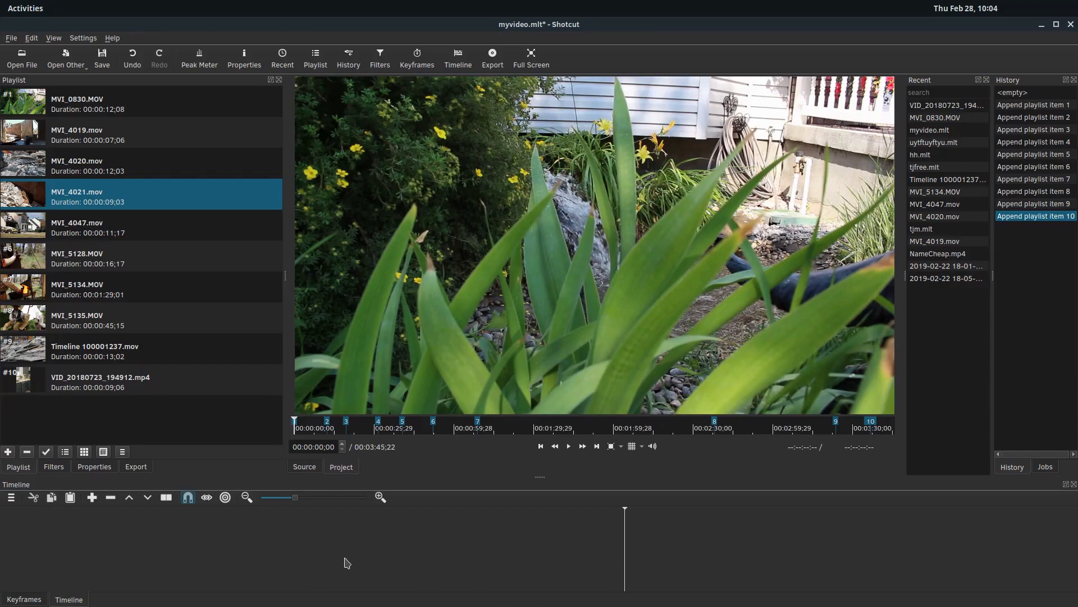
pyautogui.moveTo(200, 562)
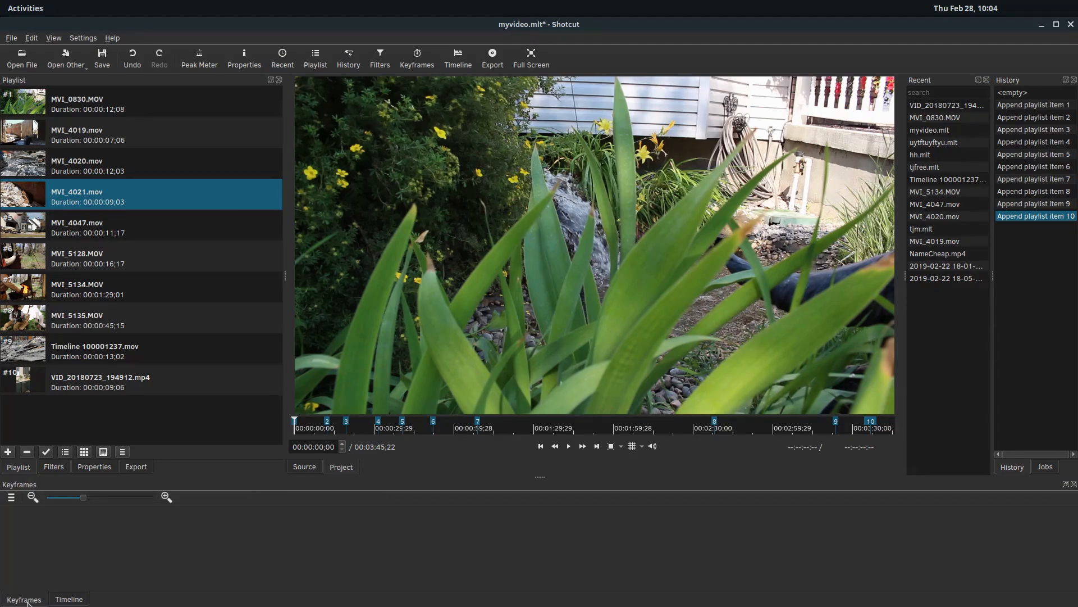
pyautogui.moveTo(377, 565)
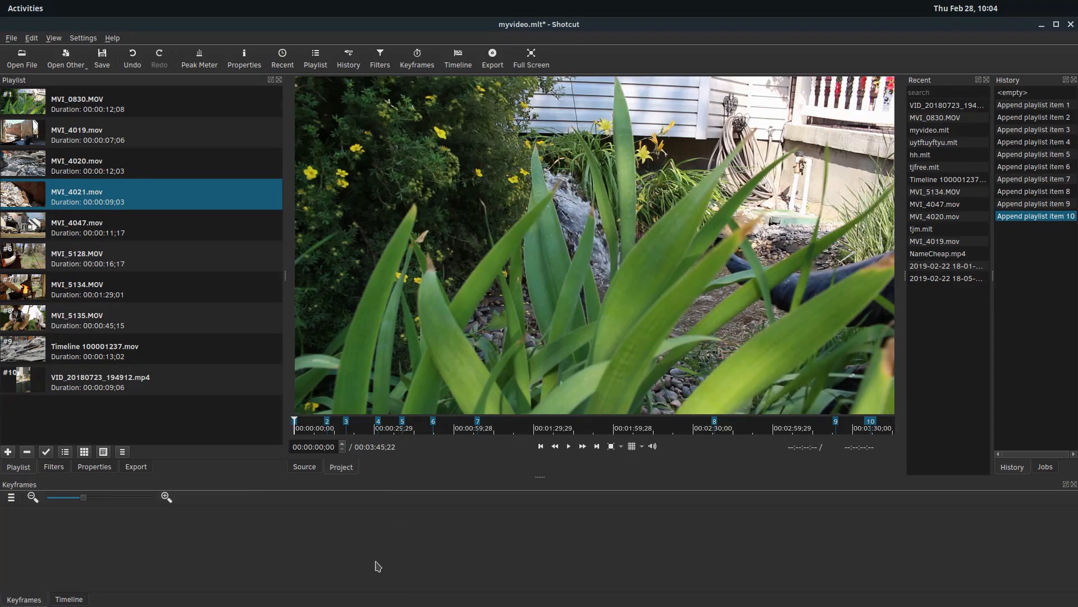
pyautogui.moveTo(323, 486)
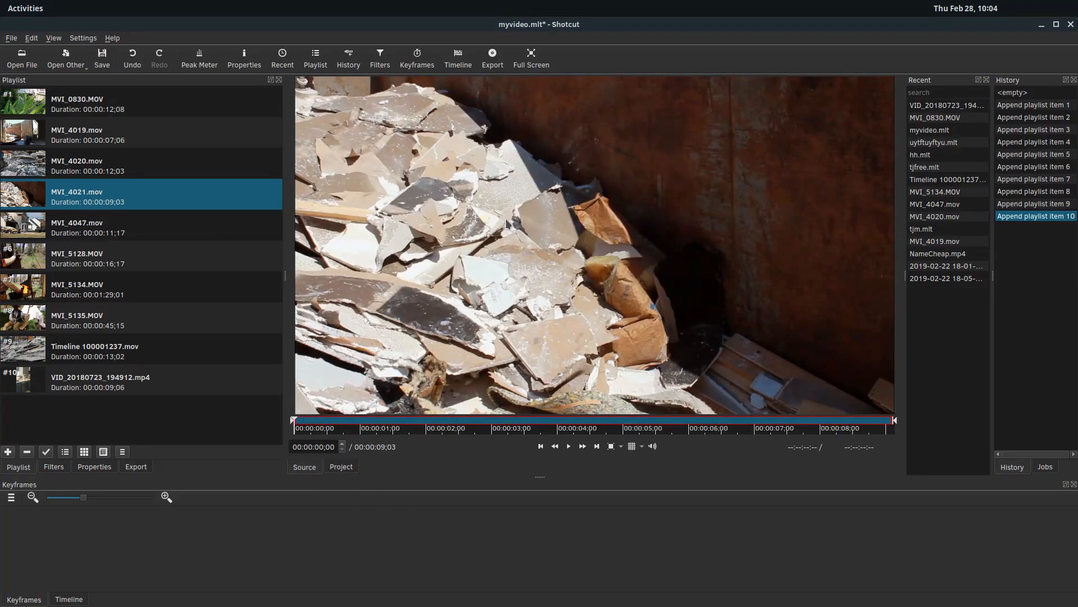
pyautogui.moveTo(311, 540)
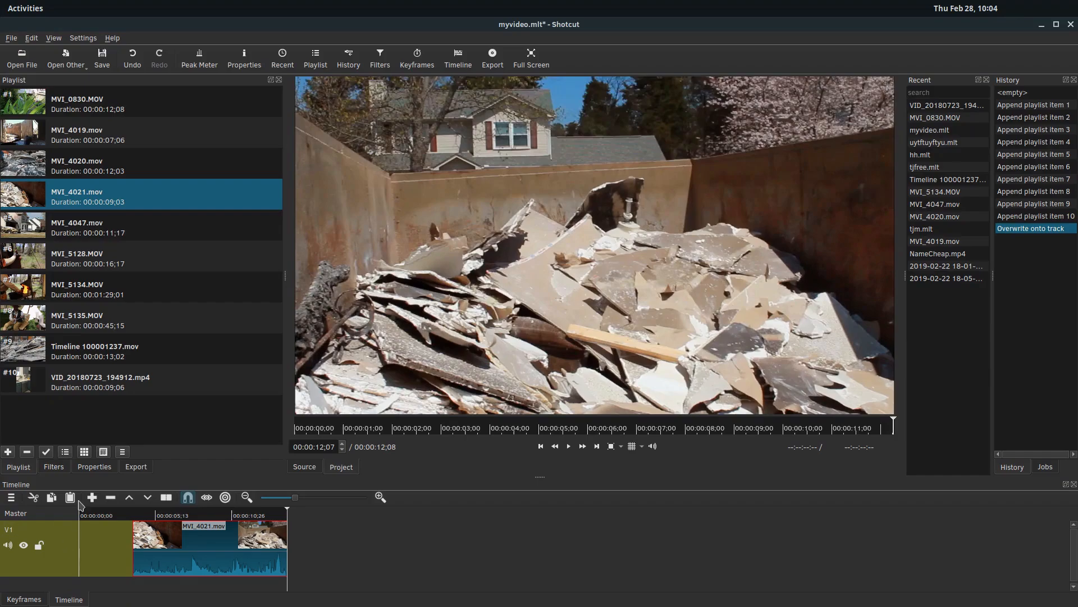
pyautogui.moveTo(179, 538)
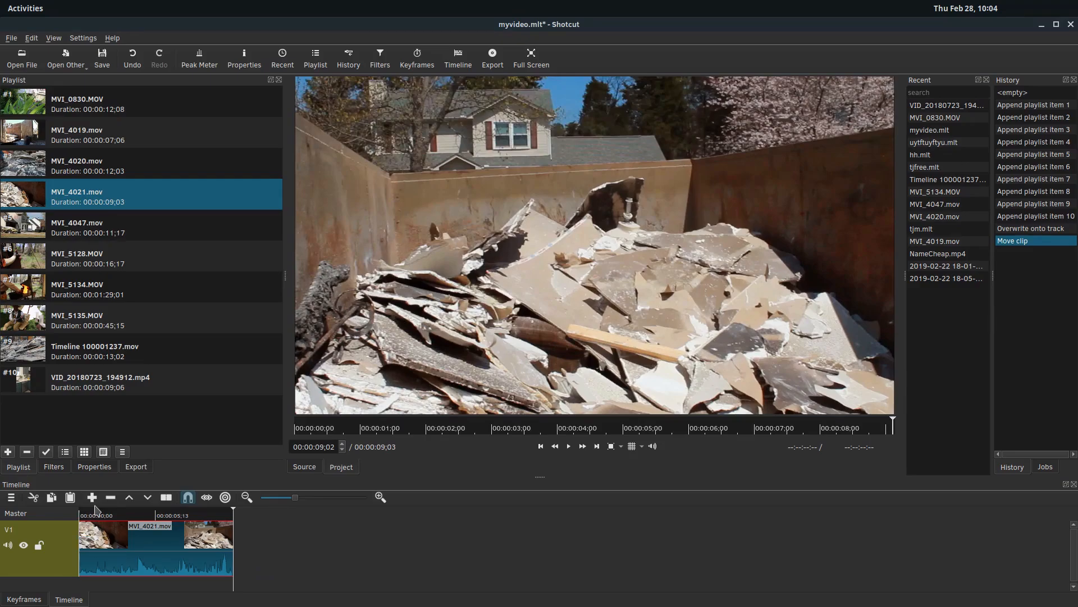
# Step: Place MVI_5134.MOV on track V1 after the other clips and zoom out to see the ~1:55 track
pyautogui.click(76, 258)
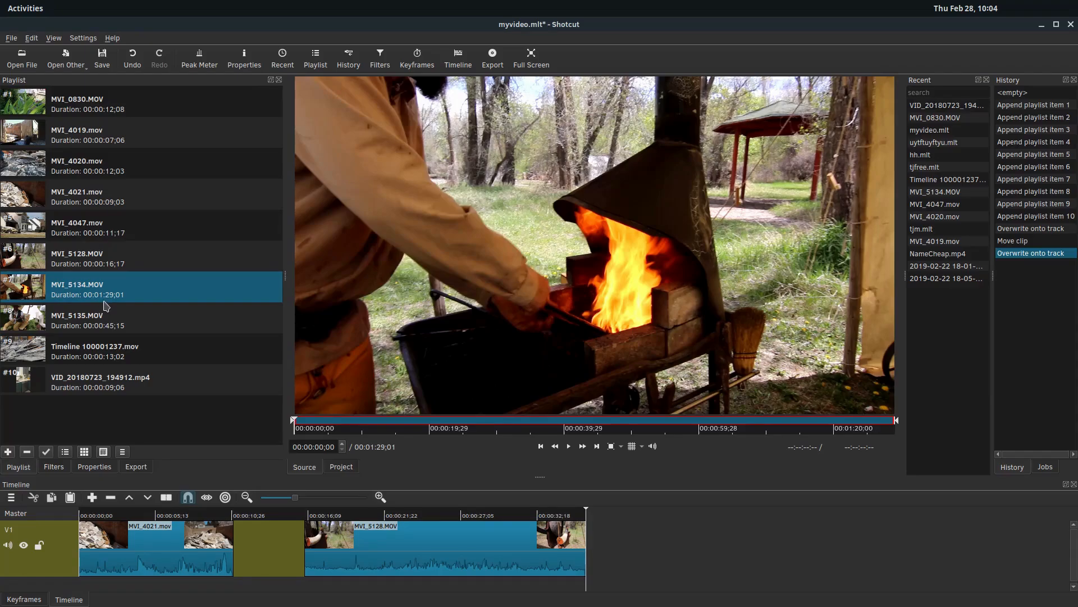
pyautogui.moveTo(528, 173)
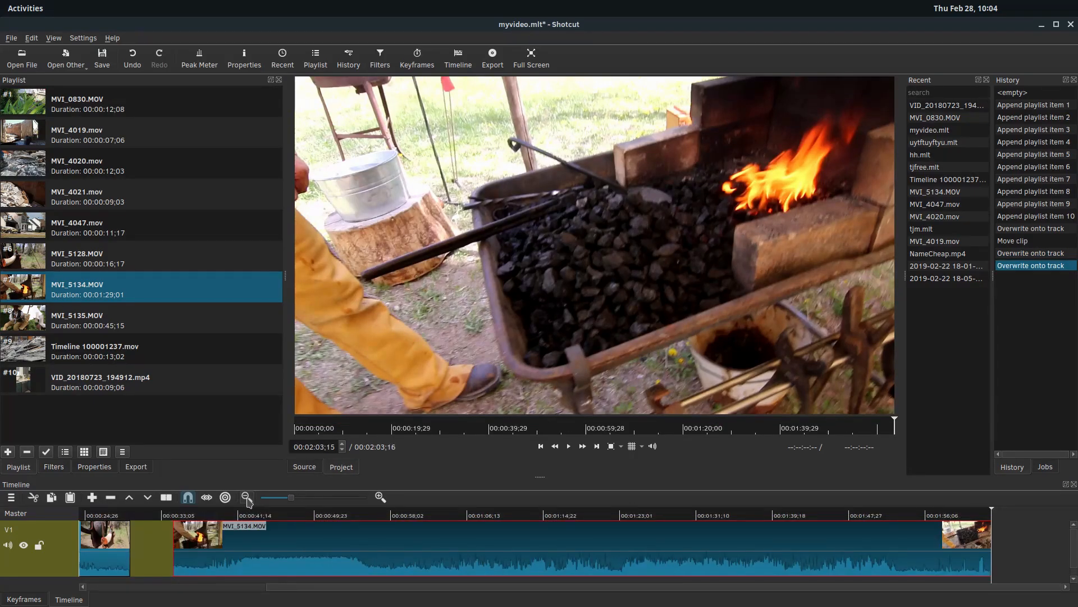
pyautogui.click(245, 497)
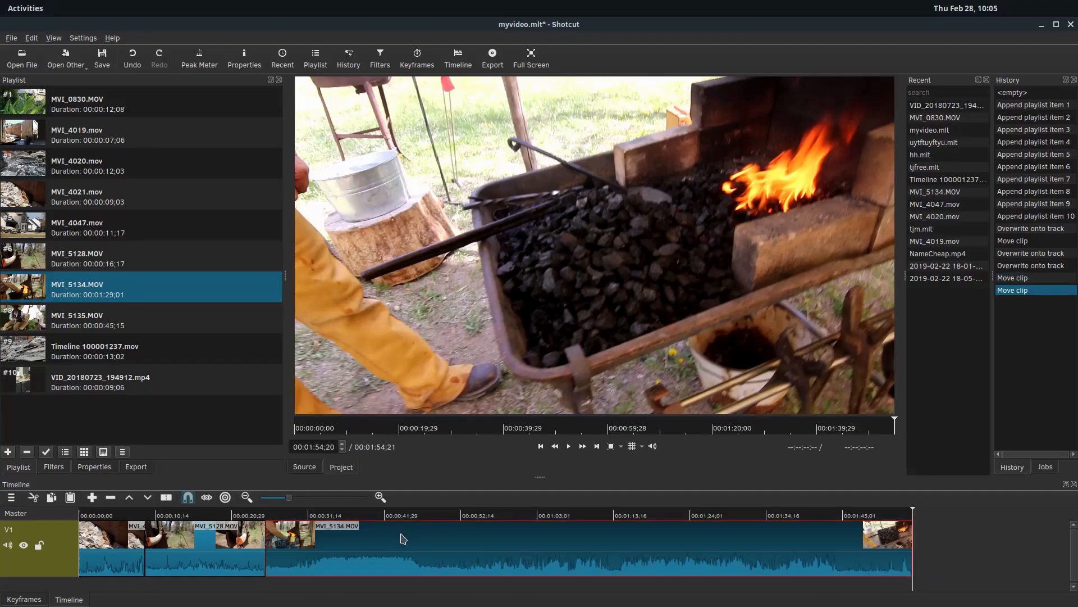
# Step: Split MVI_5134 at about 56 seconds and play past the cut to find where the hammering starts
pyautogui.click(402, 515)
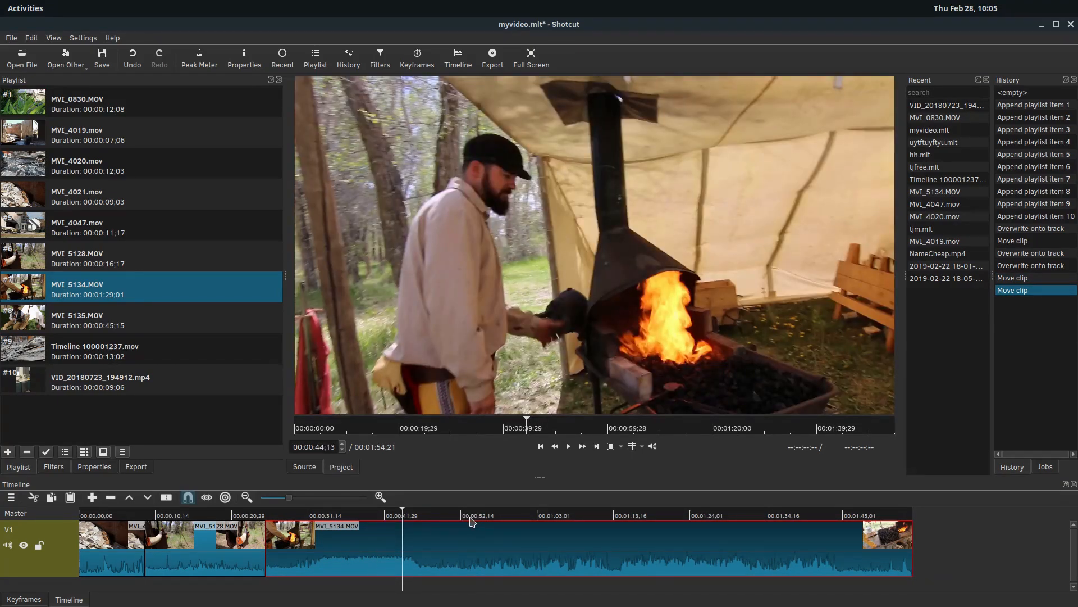
pyautogui.click(505, 514)
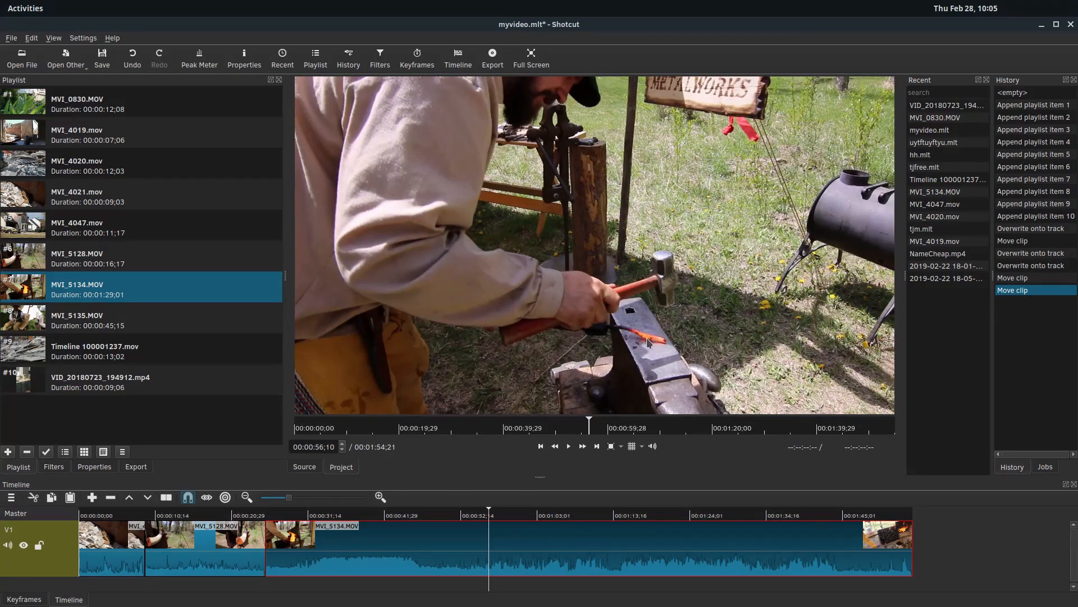
pyautogui.moveTo(516, 555)
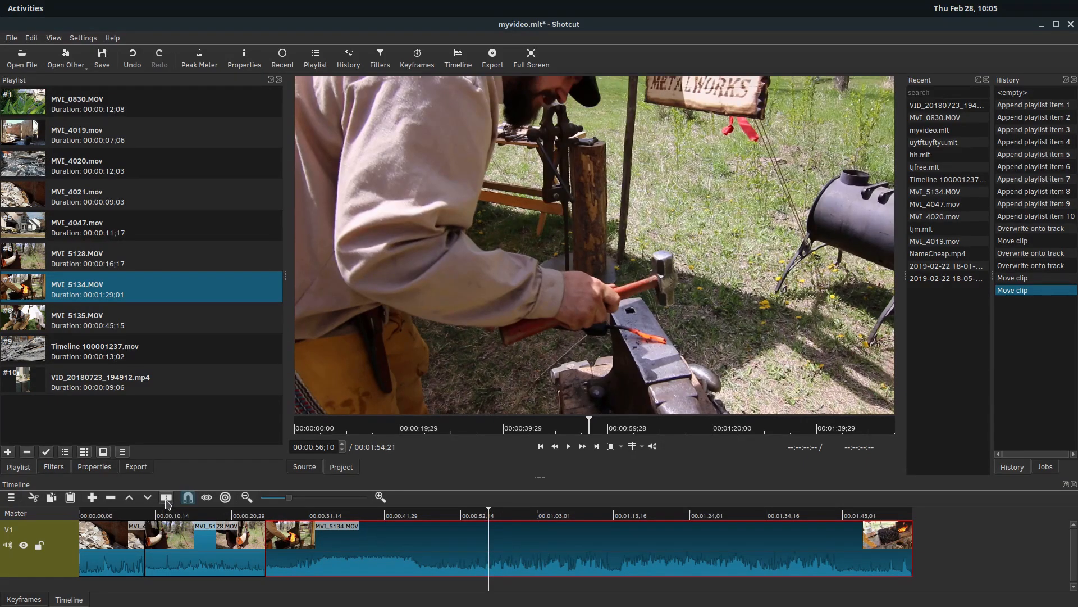
pyautogui.moveTo(165, 496)
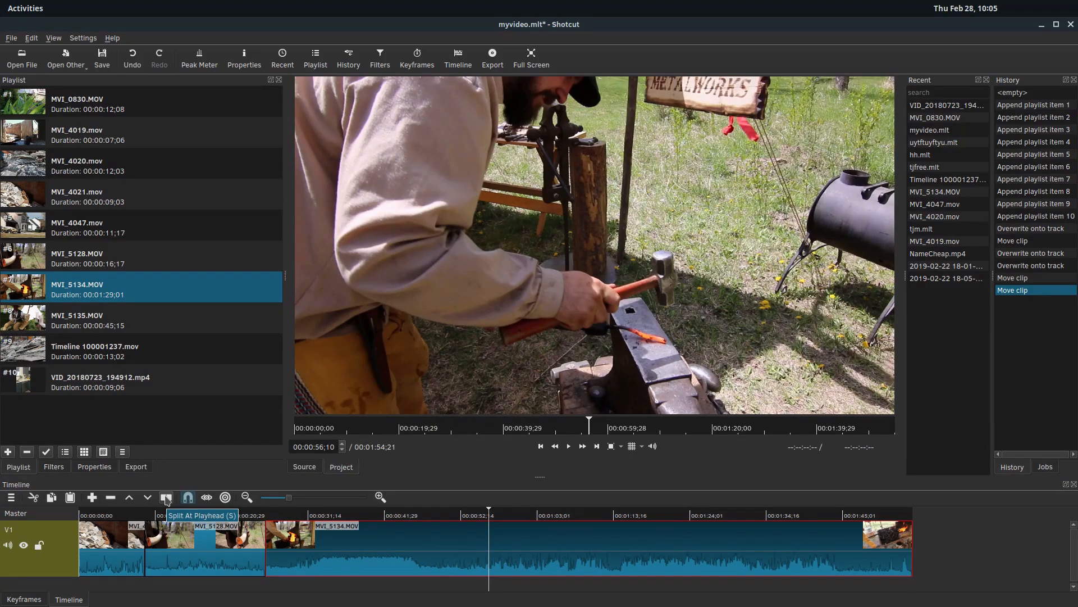
pyautogui.click(166, 497)
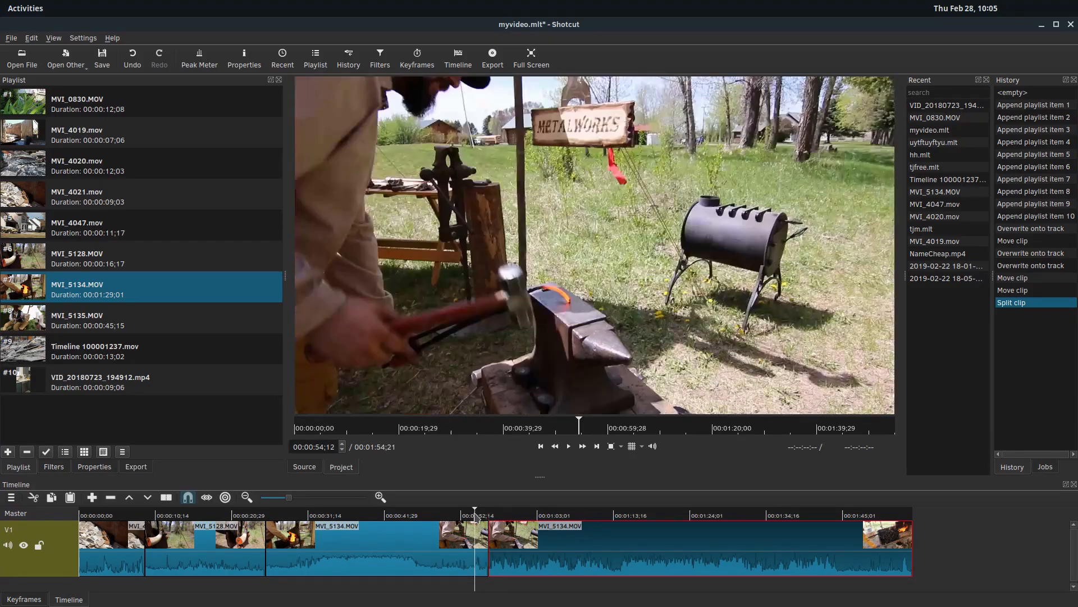
pyautogui.click(568, 446)
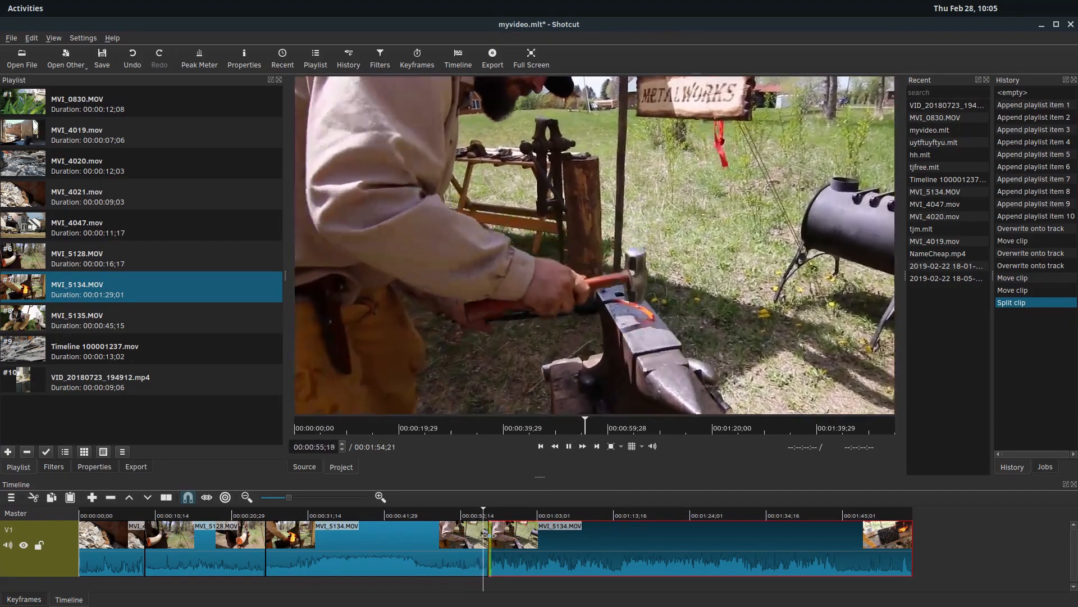
pyautogui.click(568, 446)
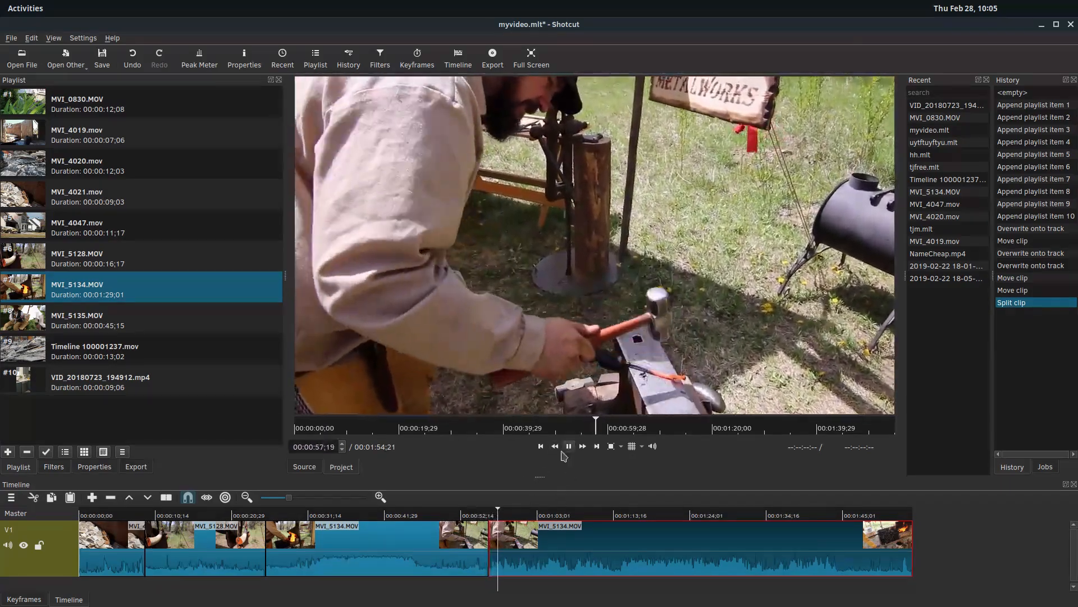
pyautogui.click(567, 446)
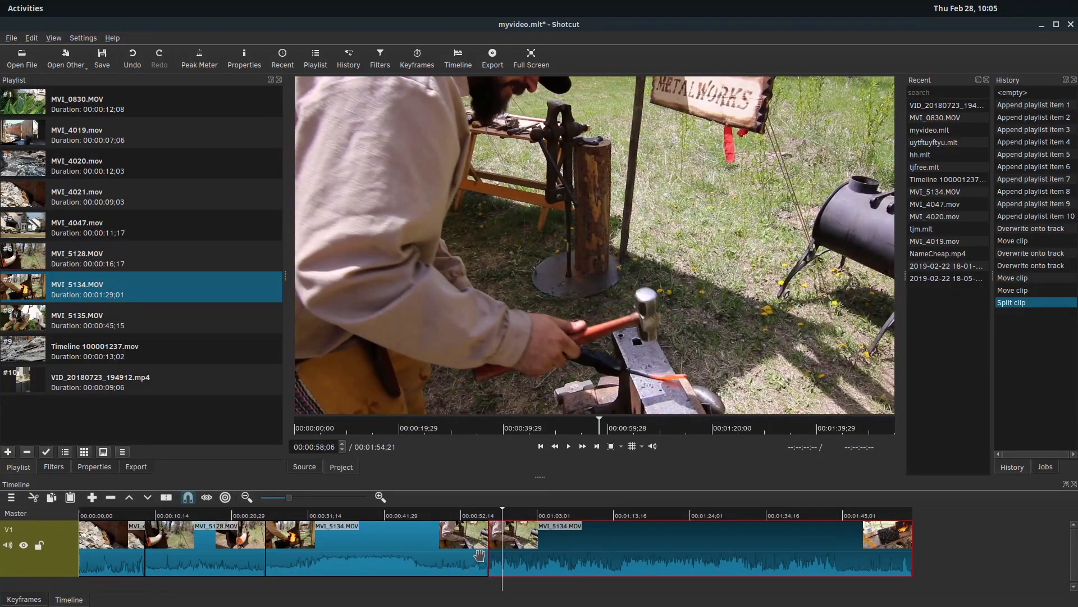
pyautogui.moveTo(443, 529)
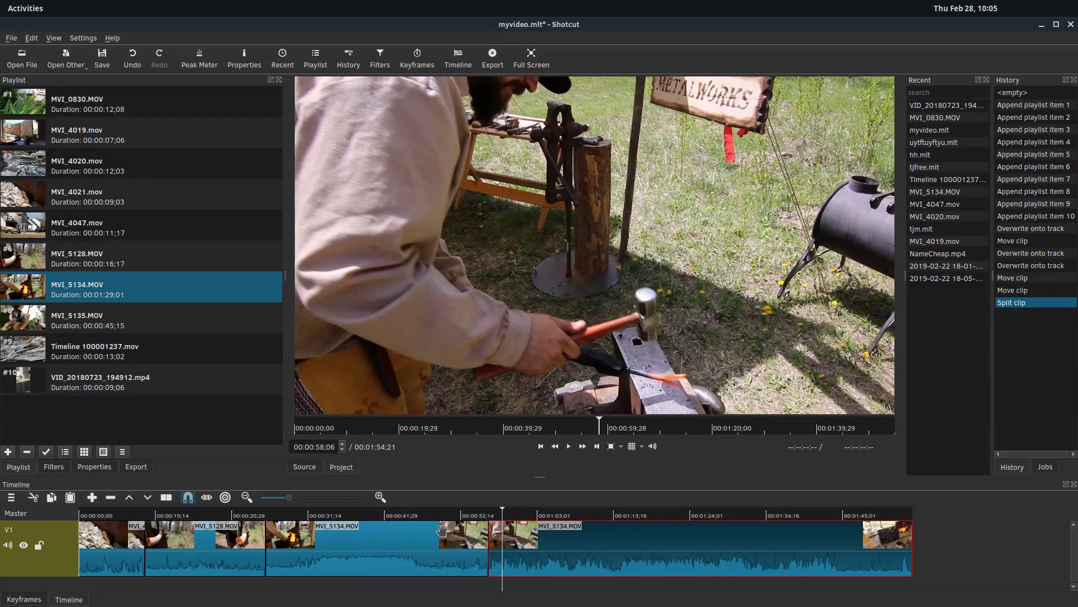
# Step: Lift the unwanted pieces of MVI_5134 before and after the hammering, then play the kept piece
pyautogui.click(440, 543)
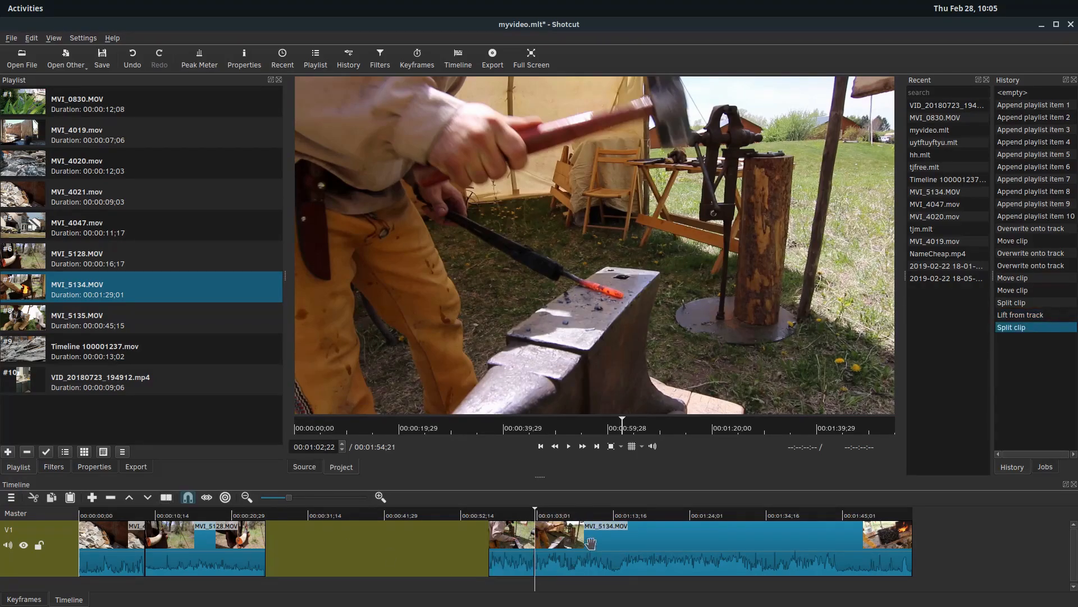
pyautogui.click(693, 543)
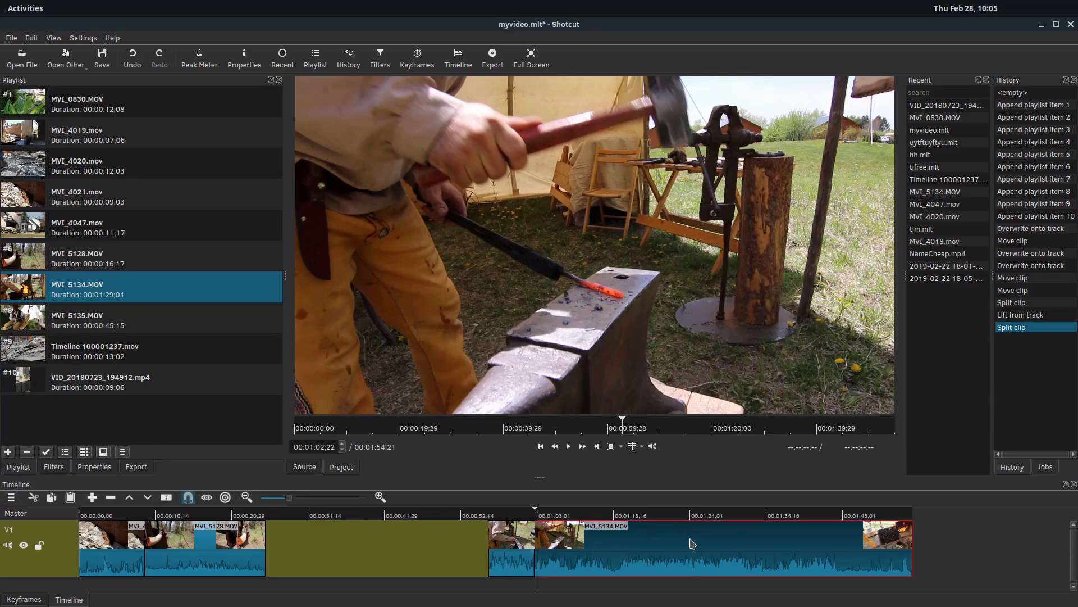
pyautogui.moveTo(737, 548)
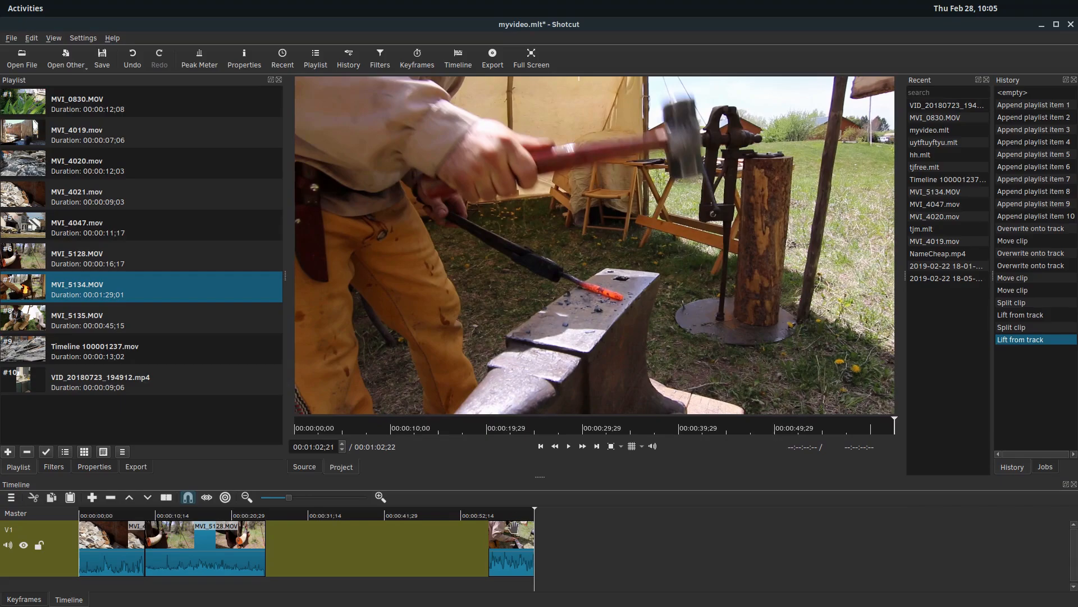
pyautogui.click(568, 446)
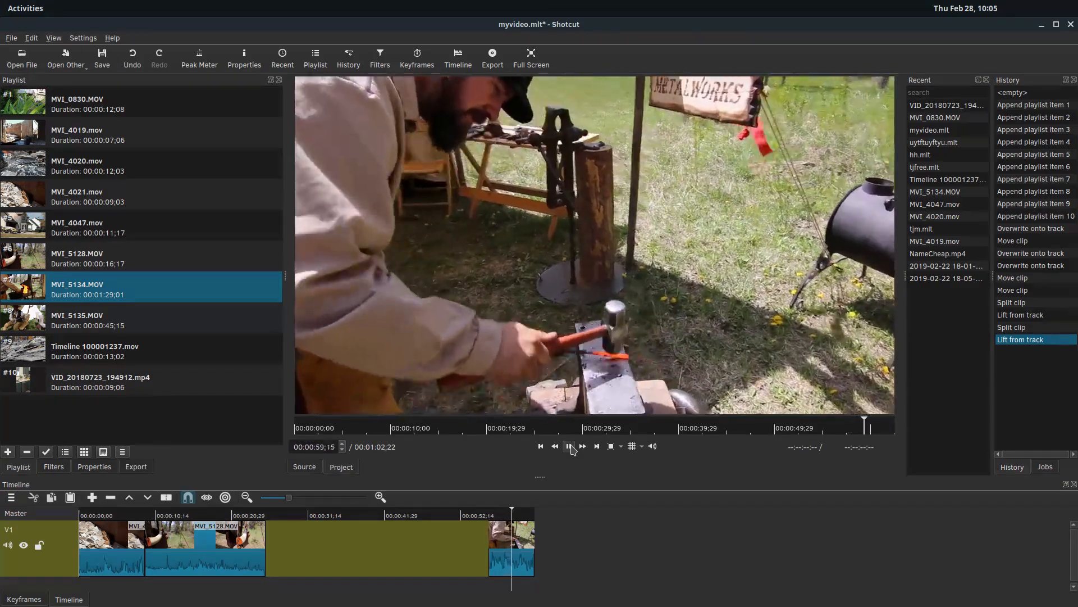
# Step: Trim MVI_5128 back to about 14 seconds and slide the hammering piece against it for a gapless 20-second sequence
pyautogui.moveTo(509, 547); pyautogui.dragTo(333, 547)
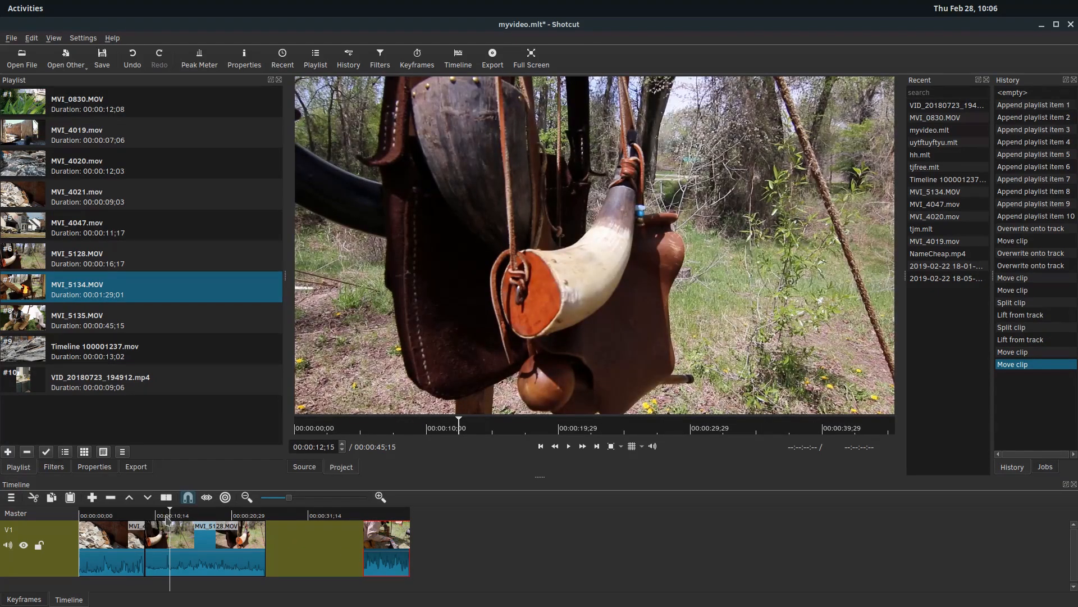
pyautogui.click(567, 446)
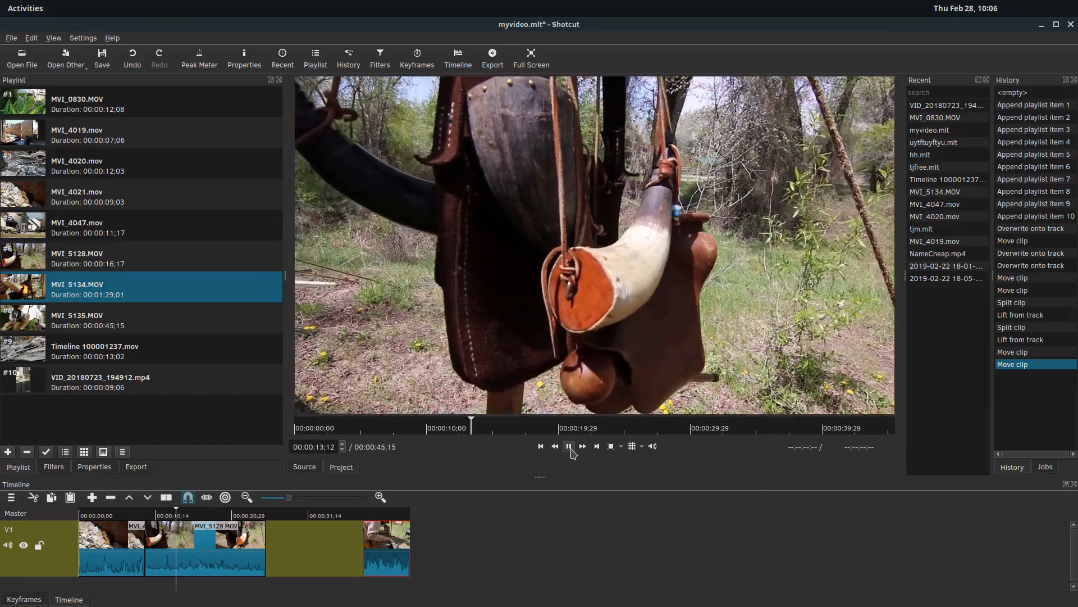
pyautogui.click(569, 446)
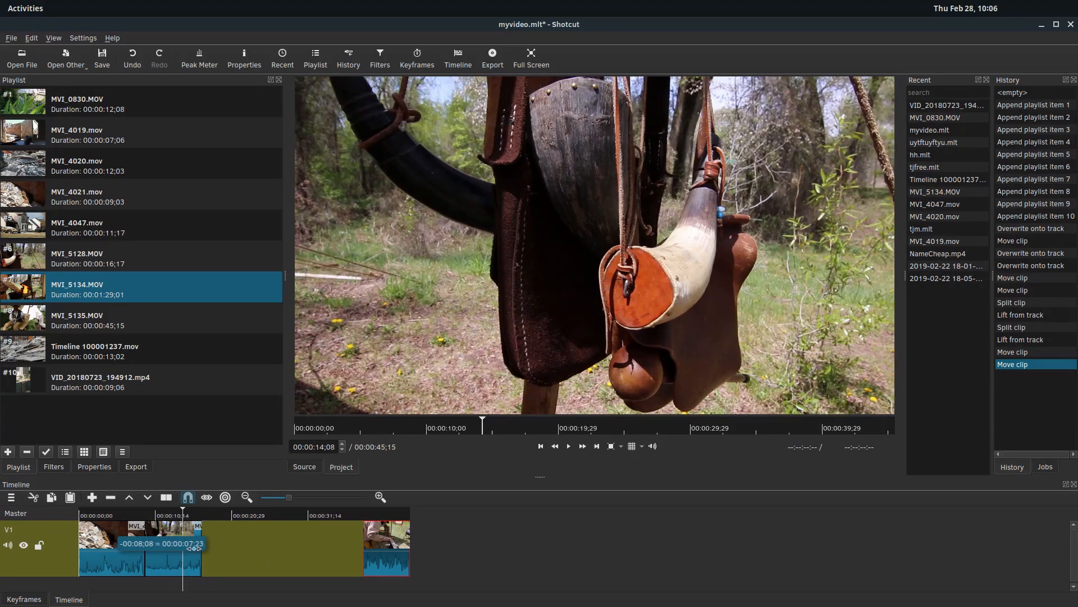
pyautogui.moveTo(199, 540); pyautogui.dragTo(197, 540)
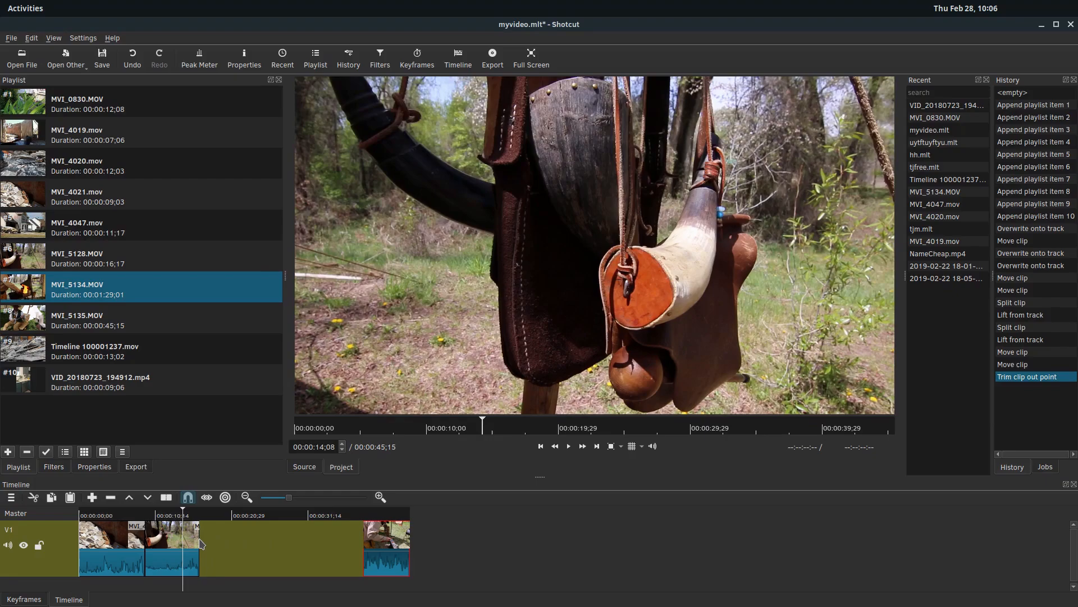
pyautogui.moveTo(200, 544); pyautogui.dragTo(165, 544)
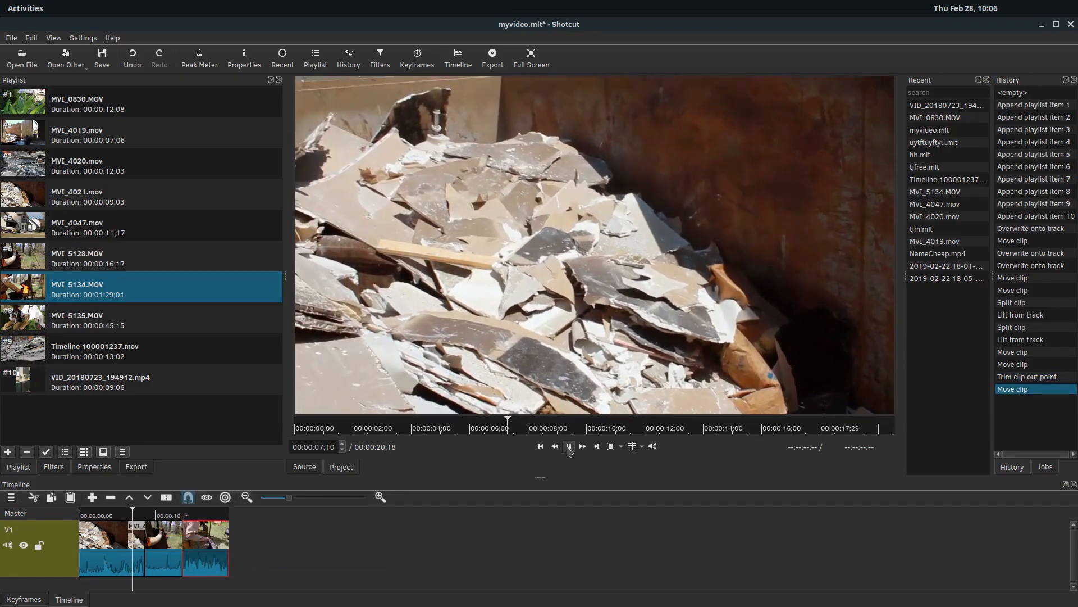
pyautogui.click(568, 446)
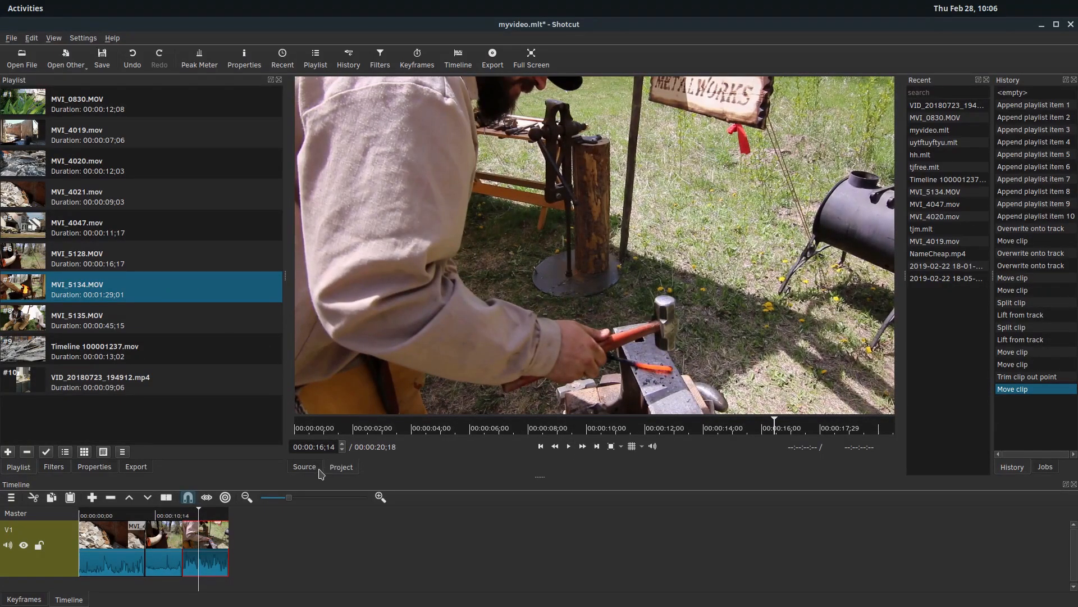
pyautogui.click(340, 466)
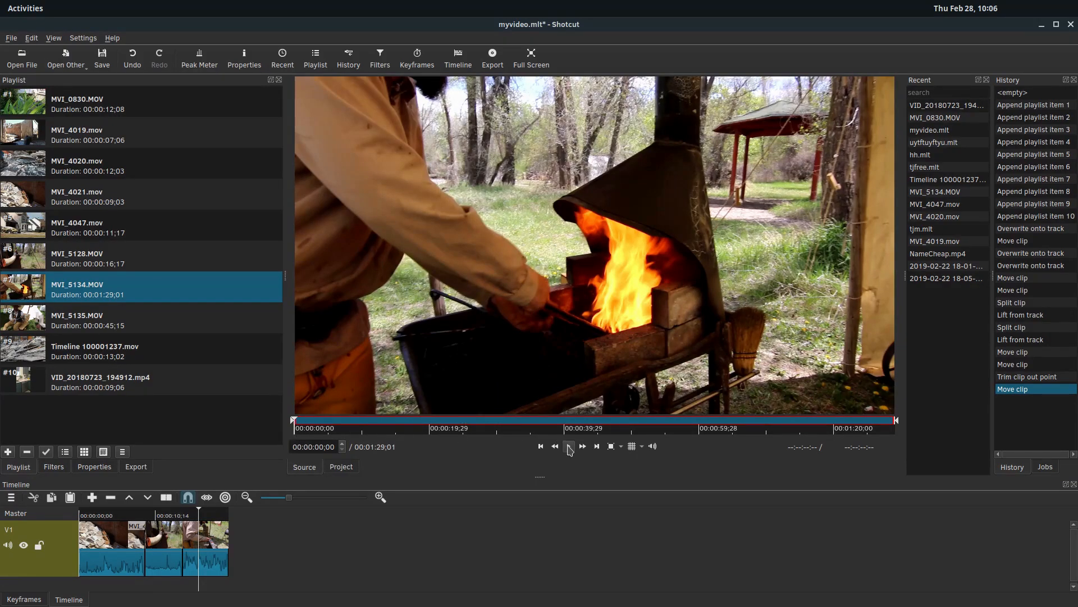
pyautogui.click(568, 446)
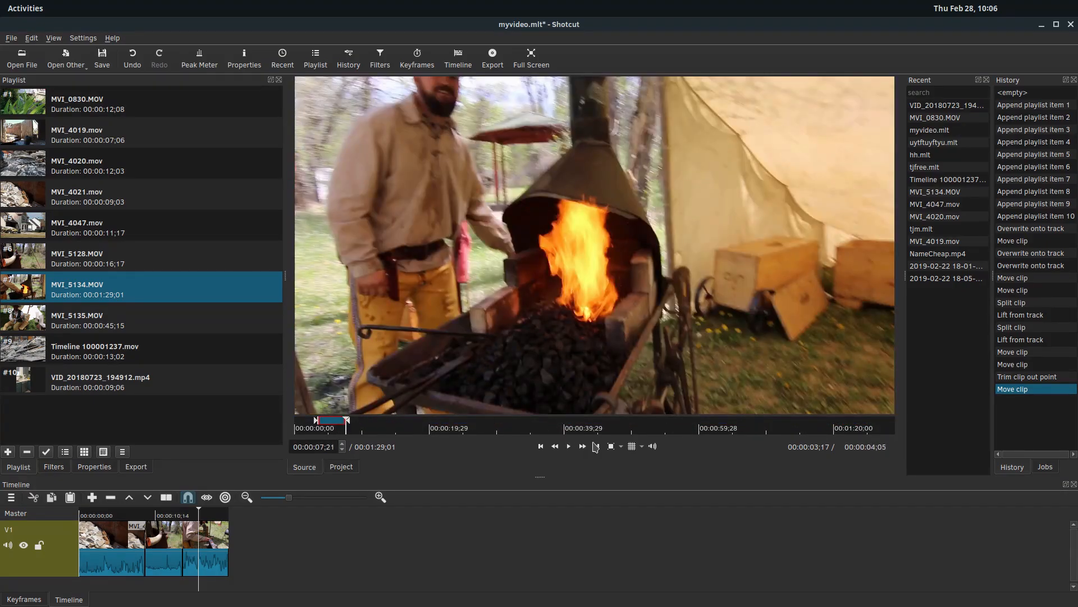
pyautogui.click(569, 446)
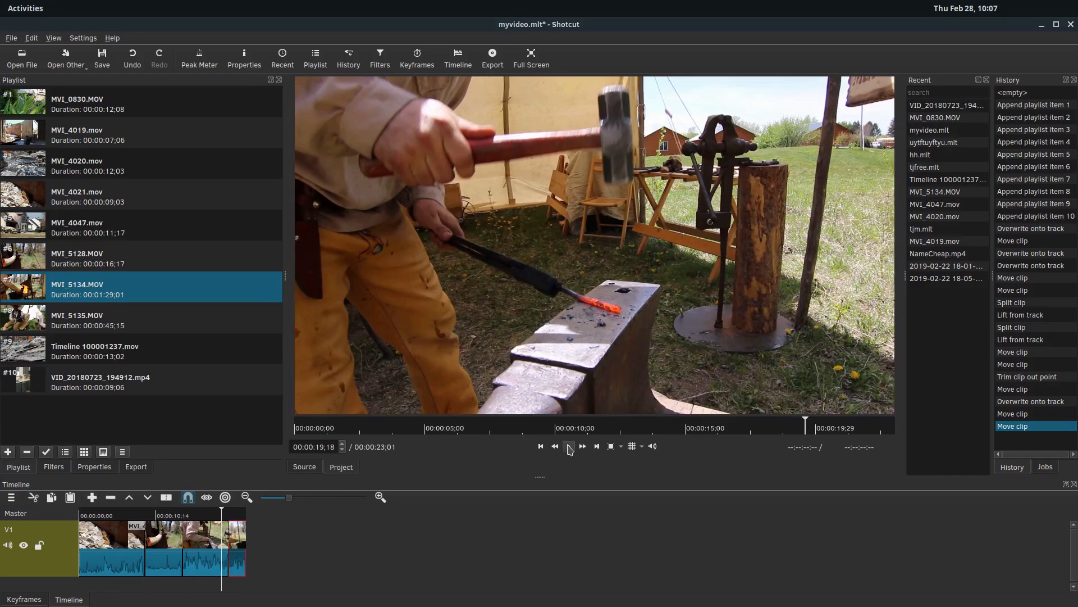
pyautogui.click(568, 446)
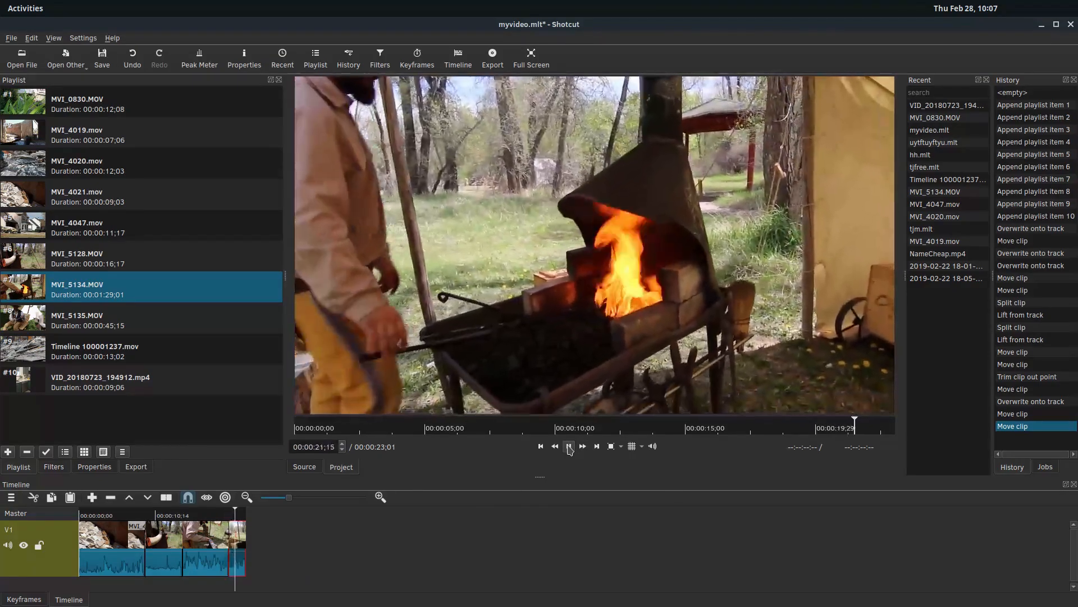
# Step: Mark in/out points around the hammering in the source clip and append it, extending the track to about 25 seconds
pyautogui.click(595, 446)
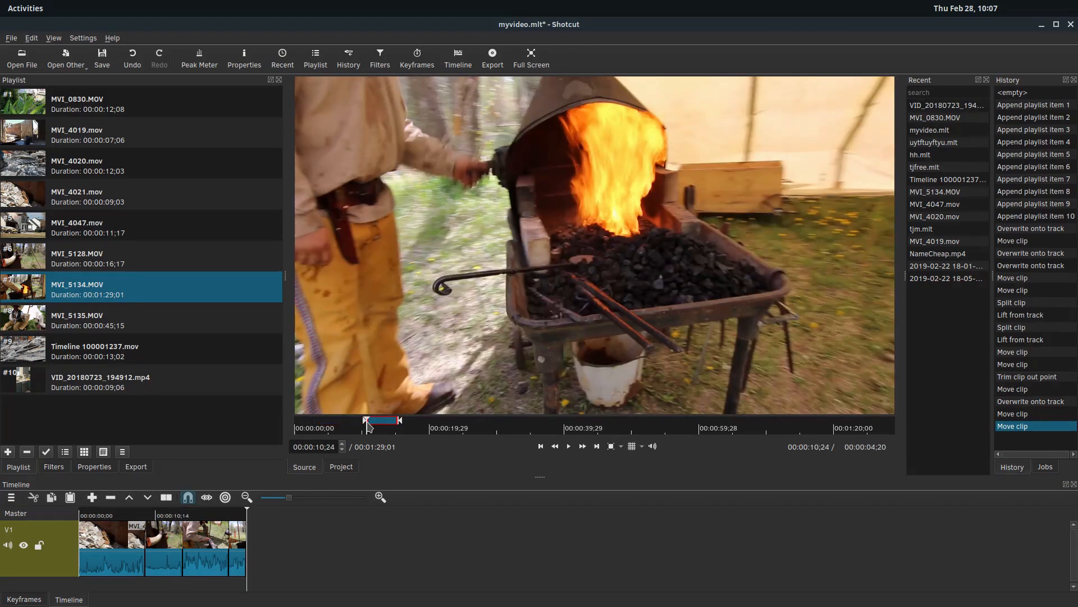
pyautogui.click(541, 420)
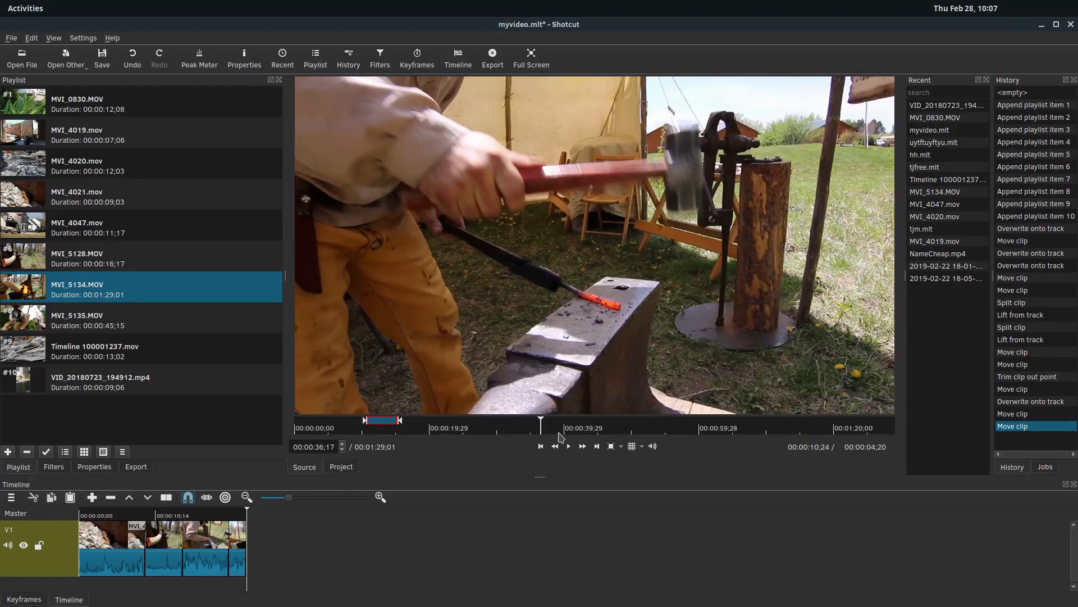
pyautogui.click(568, 446)
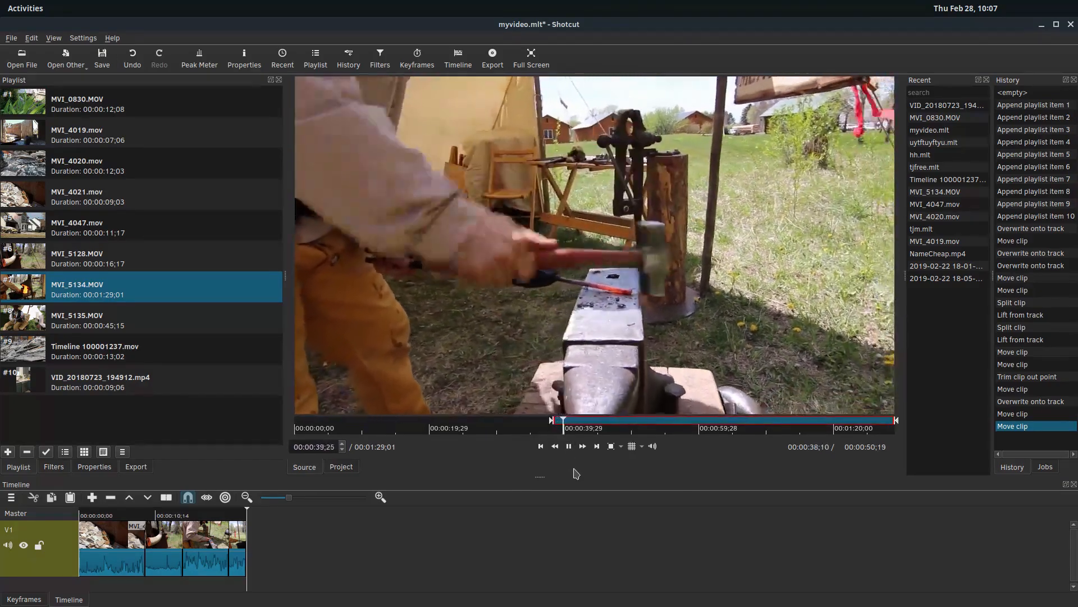
pyautogui.click(569, 446)
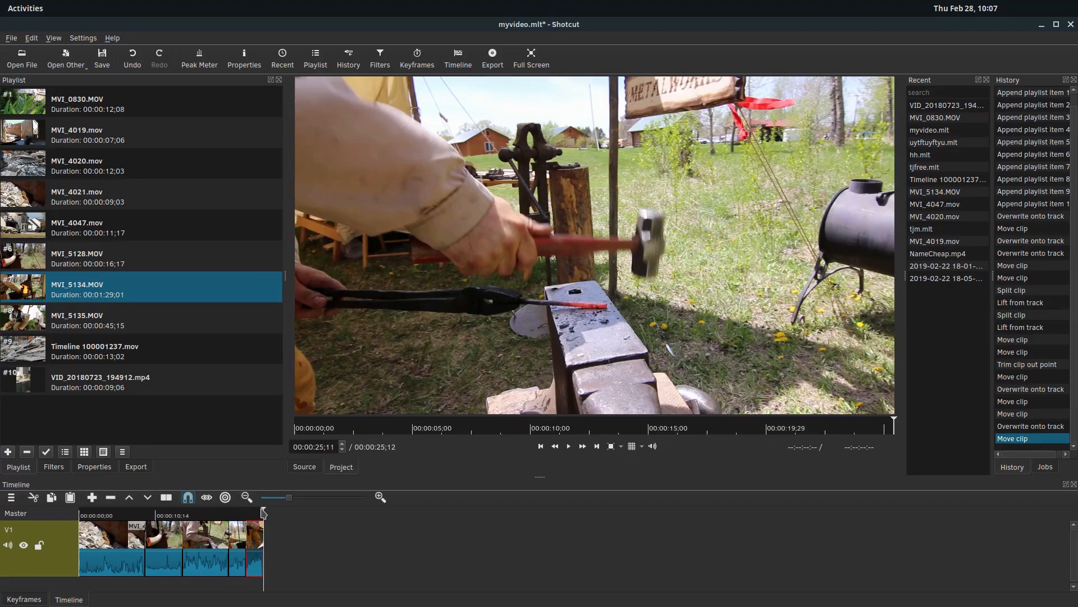
pyautogui.moveTo(548, 339)
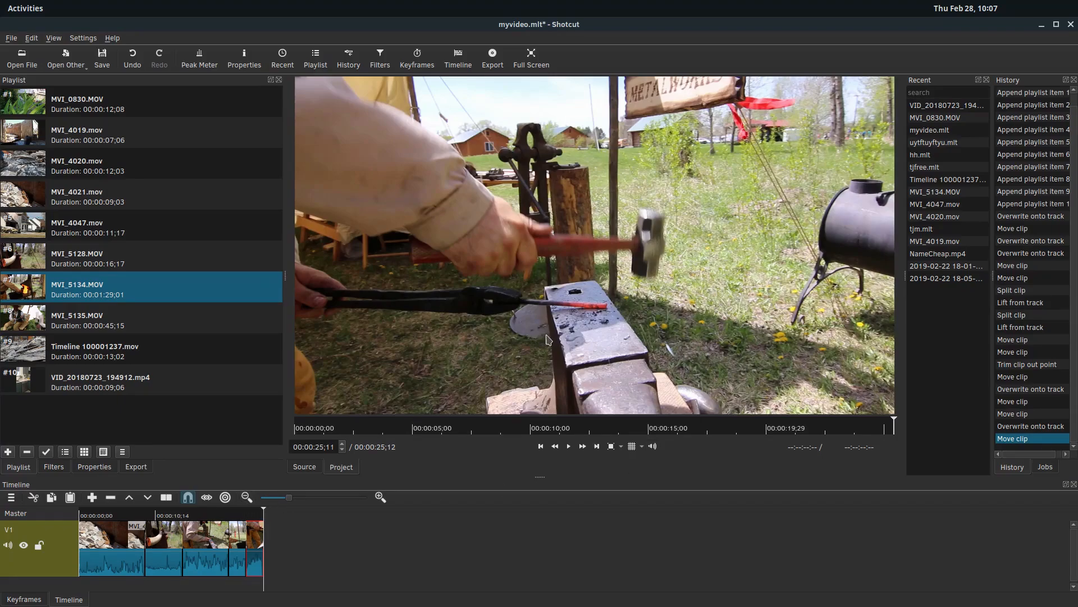
pyautogui.moveTo(430, 347)
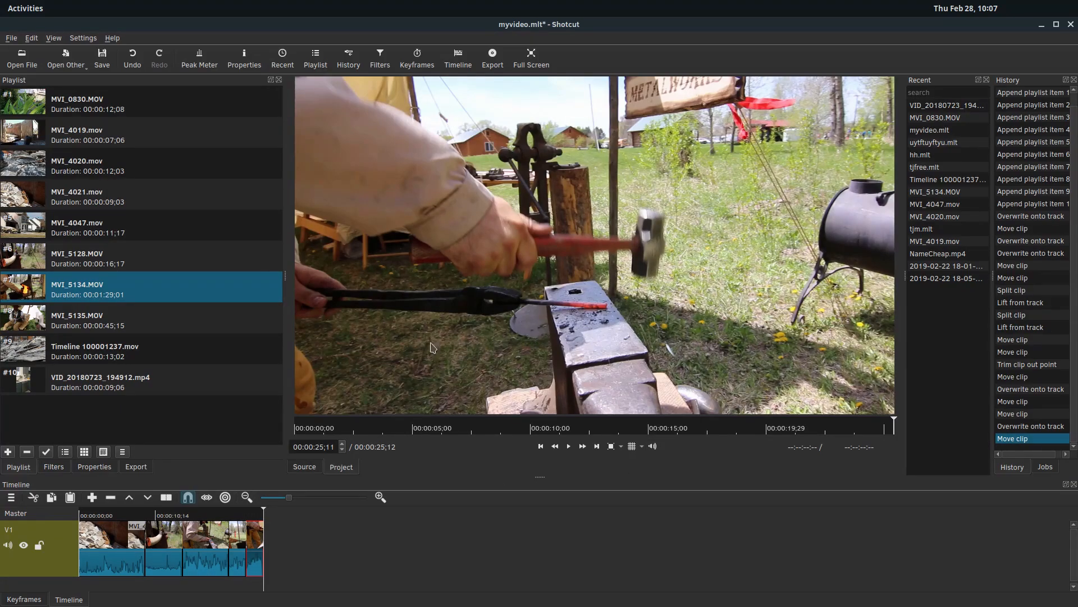
pyautogui.moveTo(260, 522)
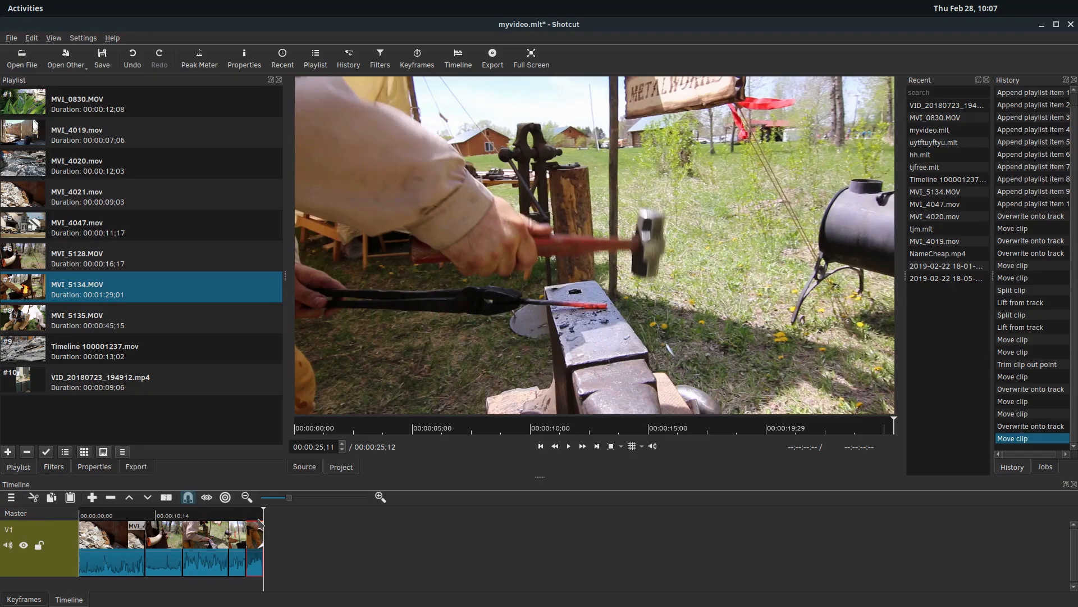
# Step: Lift a middle clip off V1 and play across the resulting black gap
pyautogui.click(259, 515)
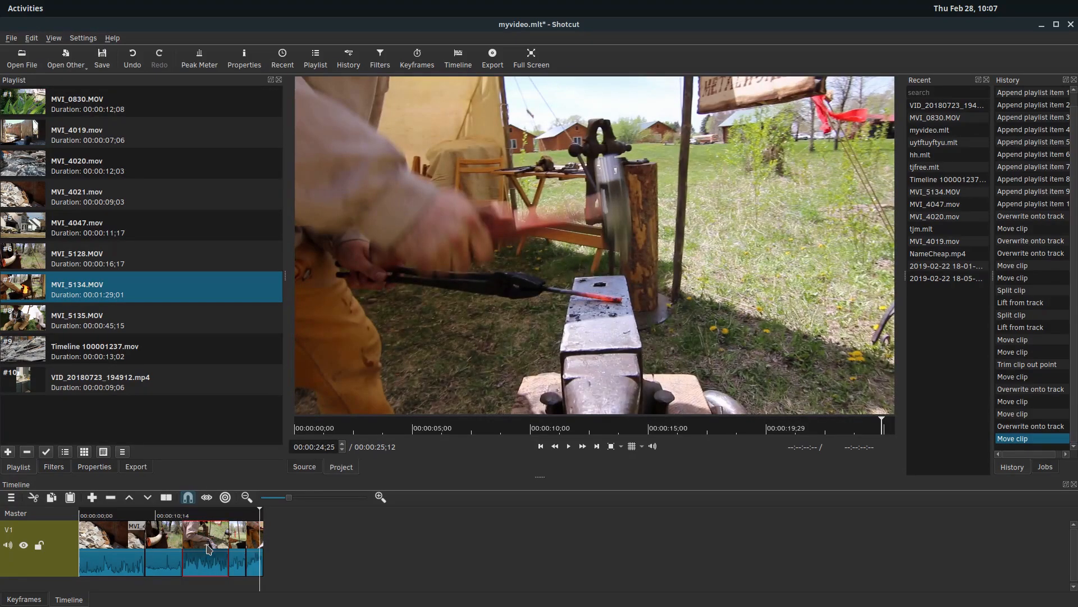
pyautogui.moveTo(364, 560)
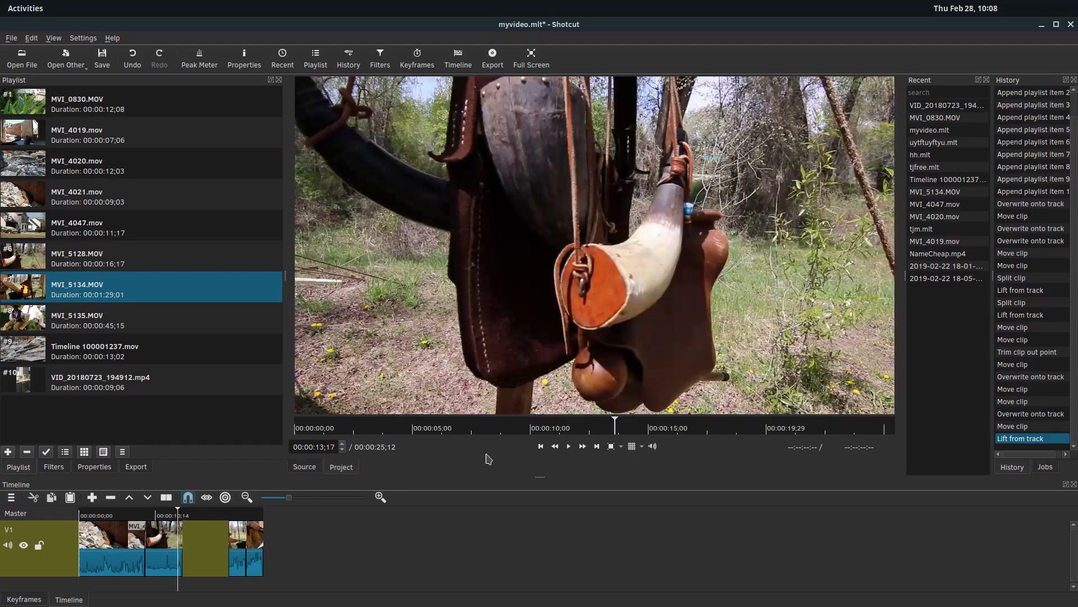
pyautogui.click(567, 446)
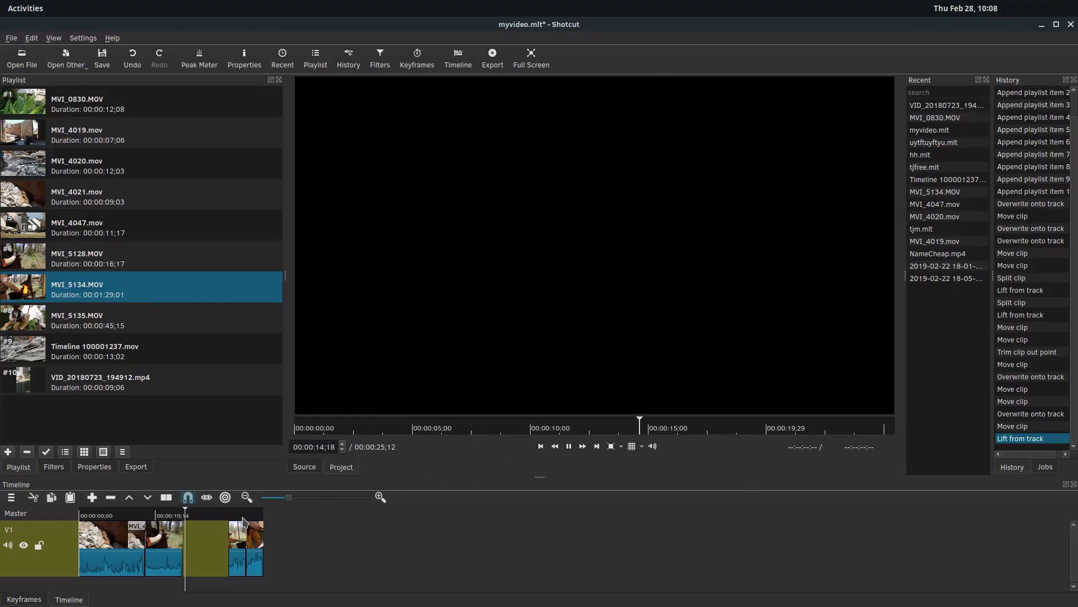
pyautogui.click(569, 445)
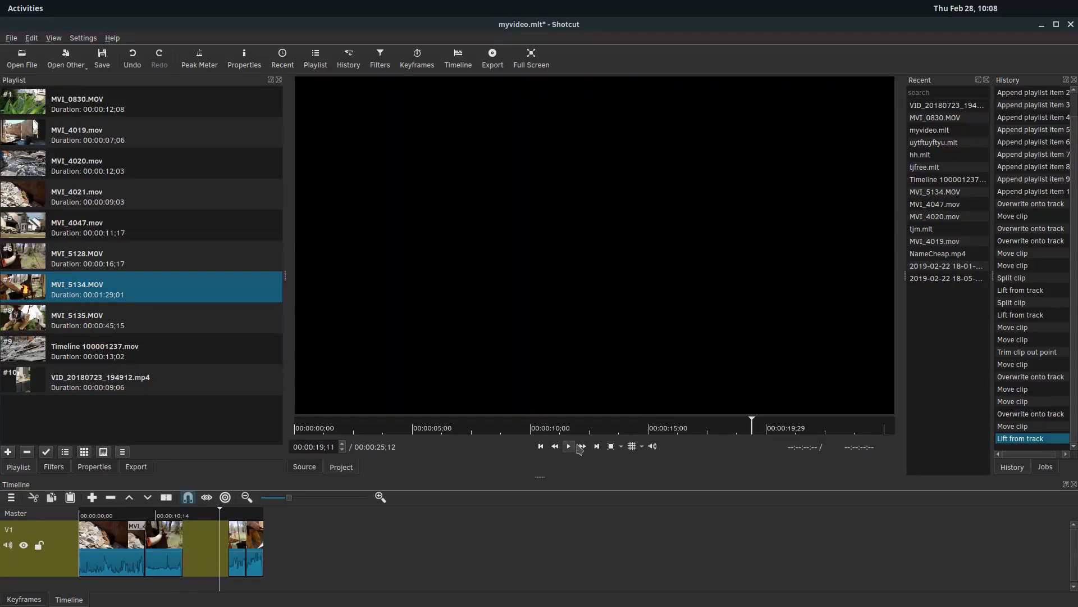
pyautogui.click(566, 446)
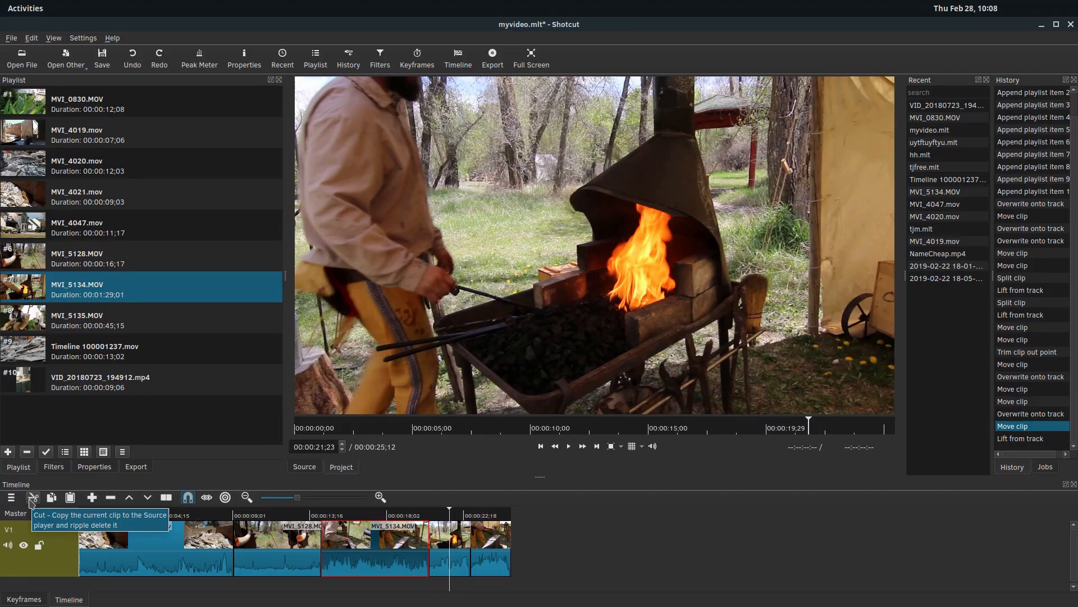
# Step: Ripple-cut MVI_5128 from the middle and paste it at the end of the gapless 25-second track
pyautogui.click(31, 497)
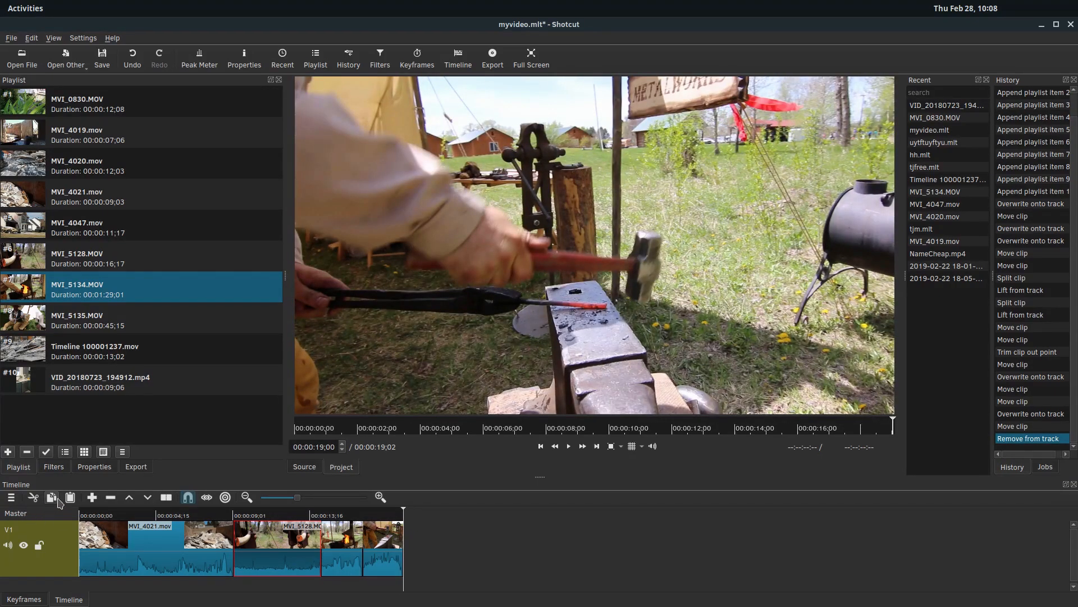
pyautogui.click(68, 497)
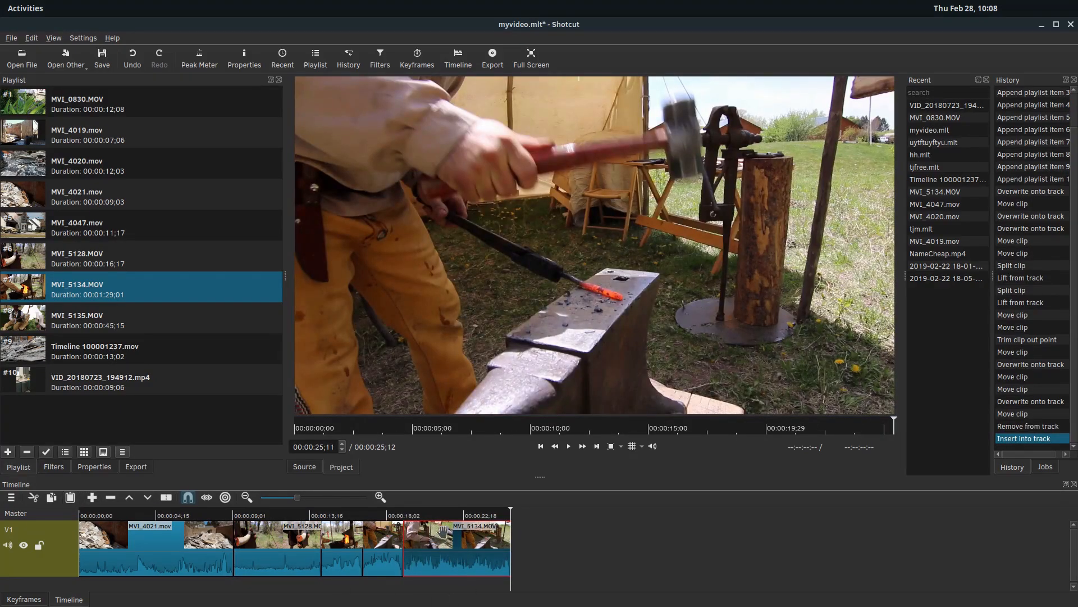
pyautogui.moveTo(282, 545)
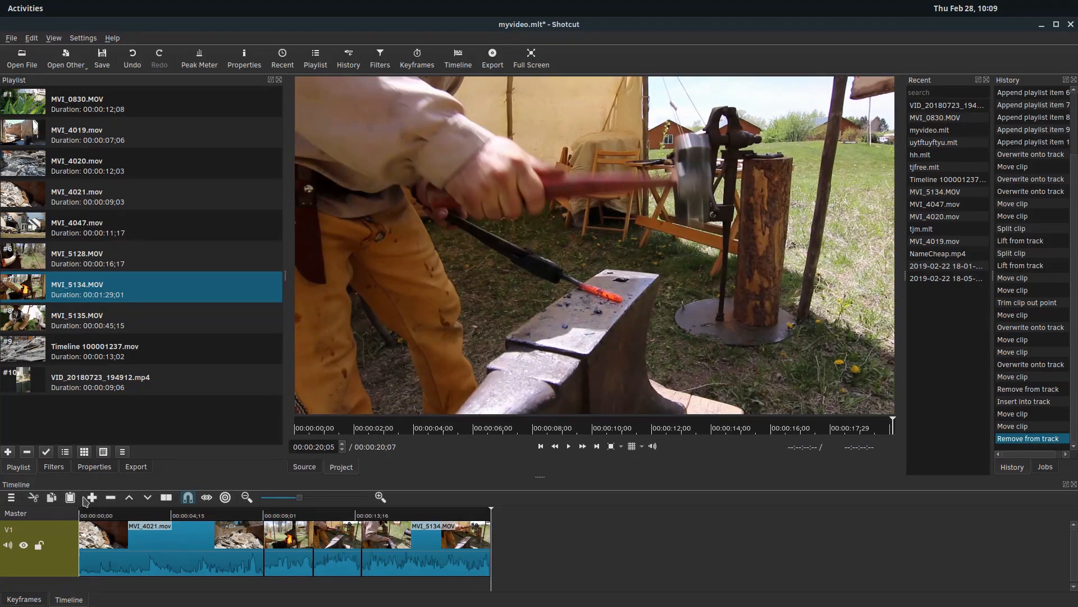
pyautogui.click(90, 497)
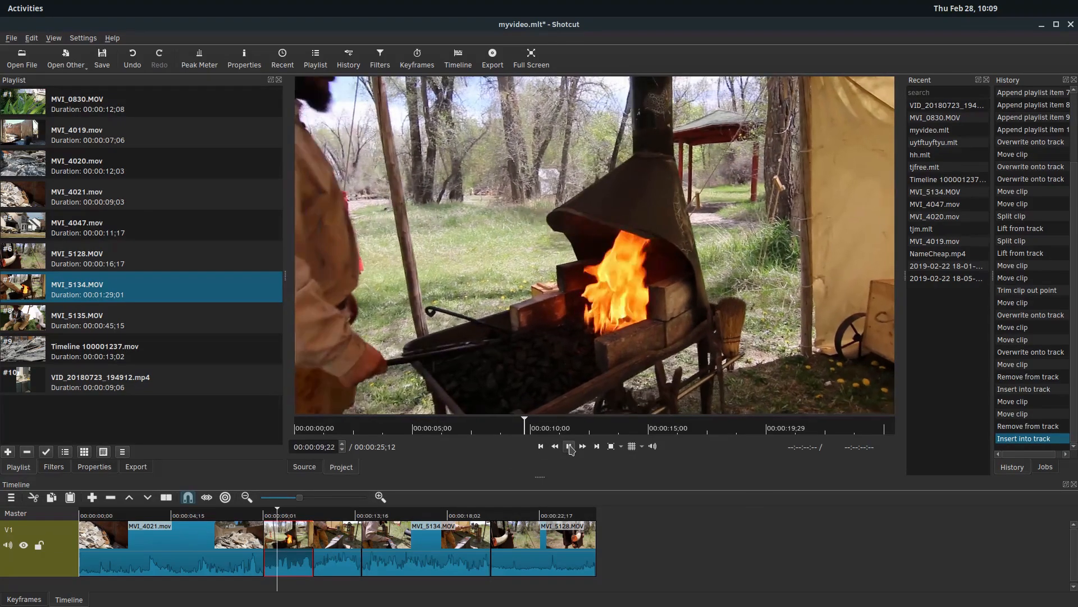
# Step: Paste the copied fire clip at three playhead positions between the other clips
pyautogui.click(582, 446)
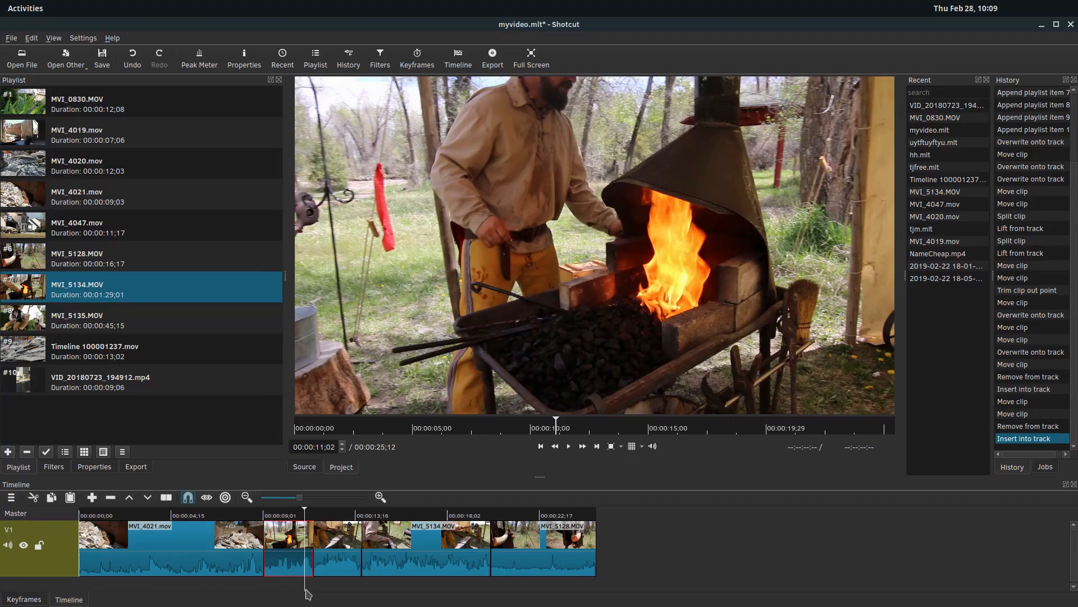
pyautogui.click(495, 515)
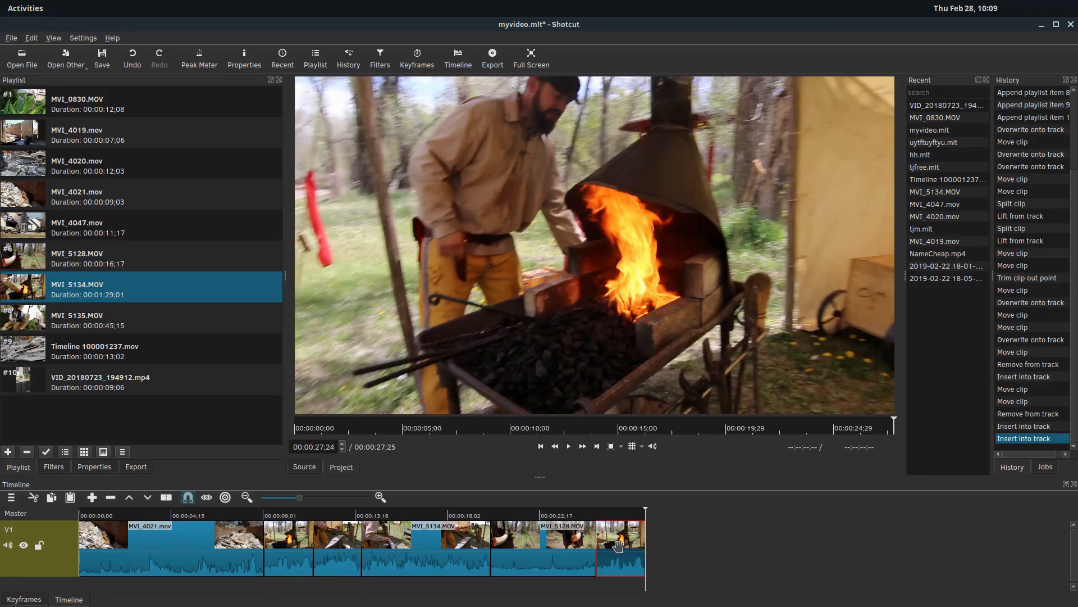
pyautogui.click(282, 515)
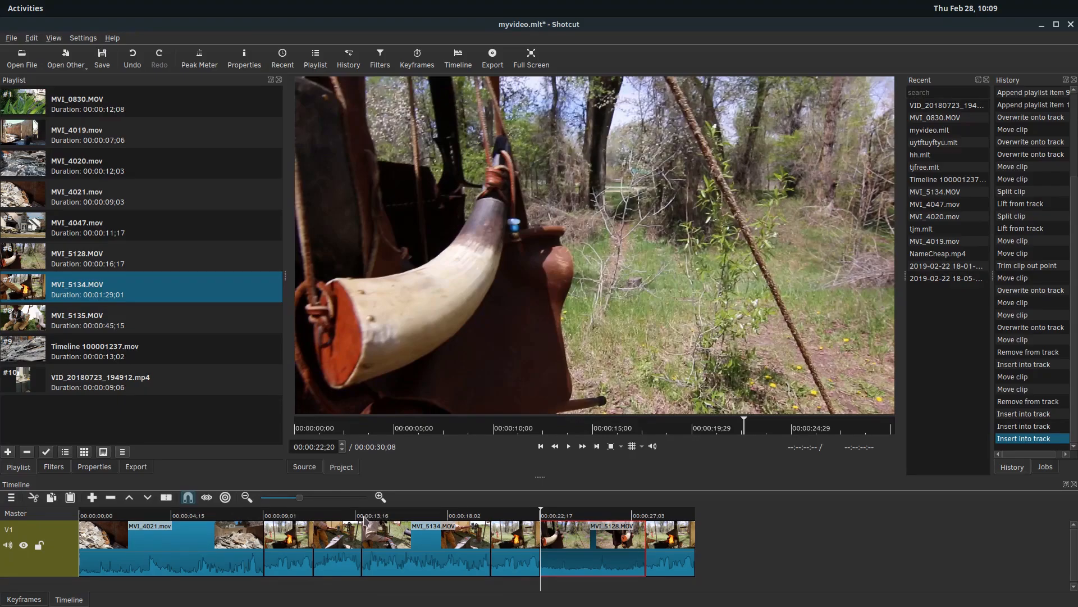
pyautogui.click(361, 516)
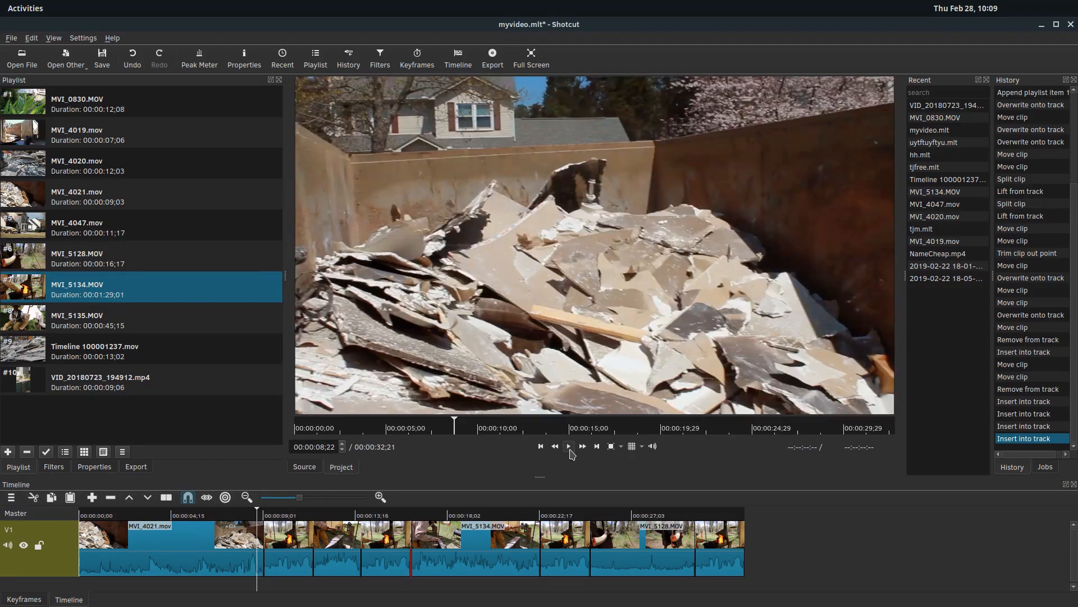
# Step: Play the sequence from the rubble shot briefly and pause to check the inserts
pyautogui.click(567, 446)
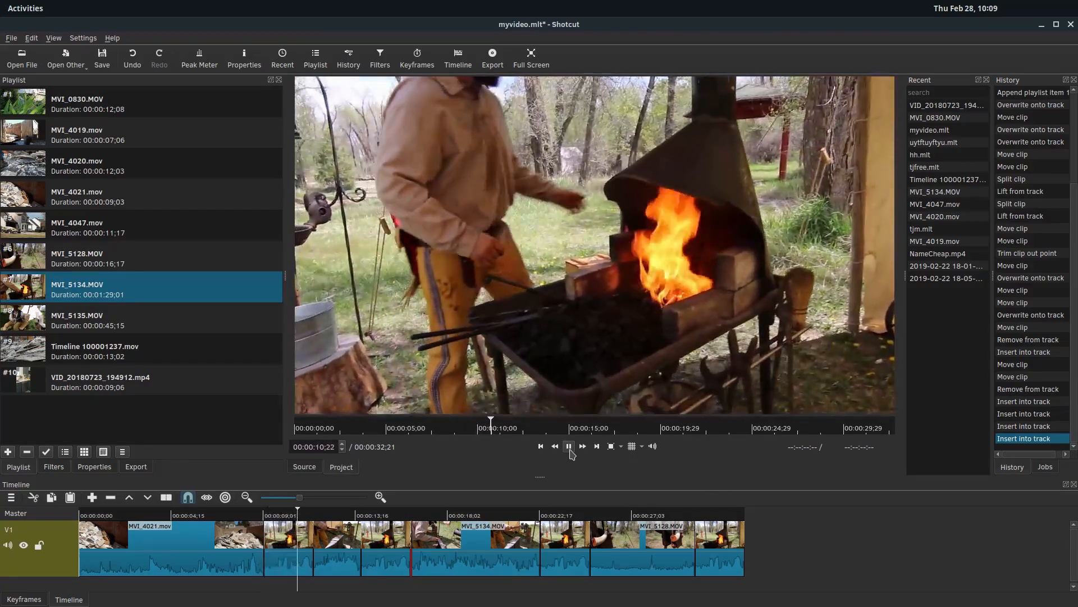
pyautogui.click(569, 446)
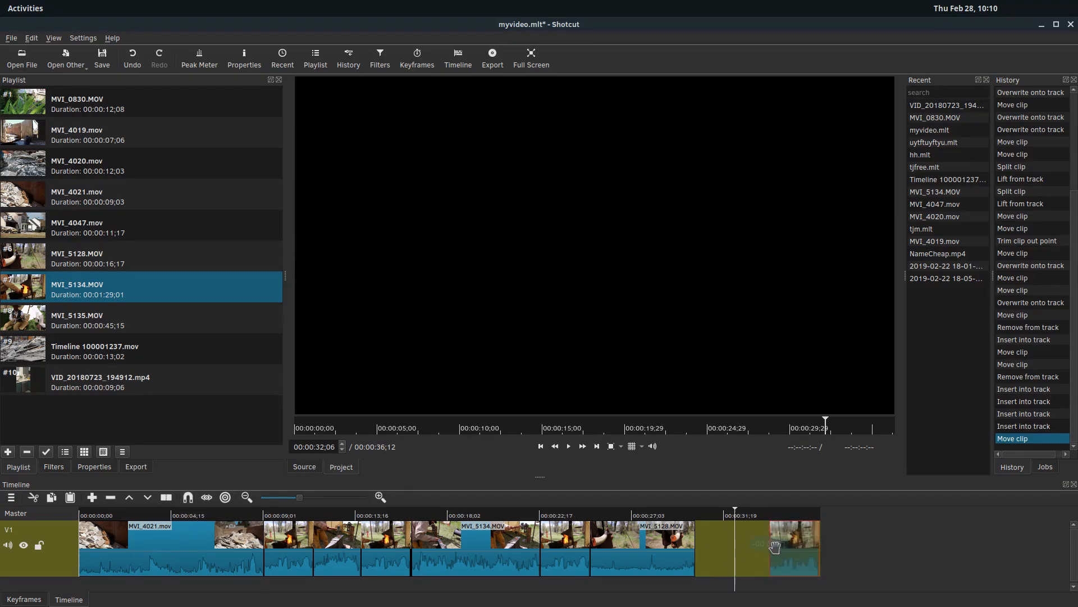
pyautogui.moveTo(774, 547); pyautogui.dragTo(698, 550)
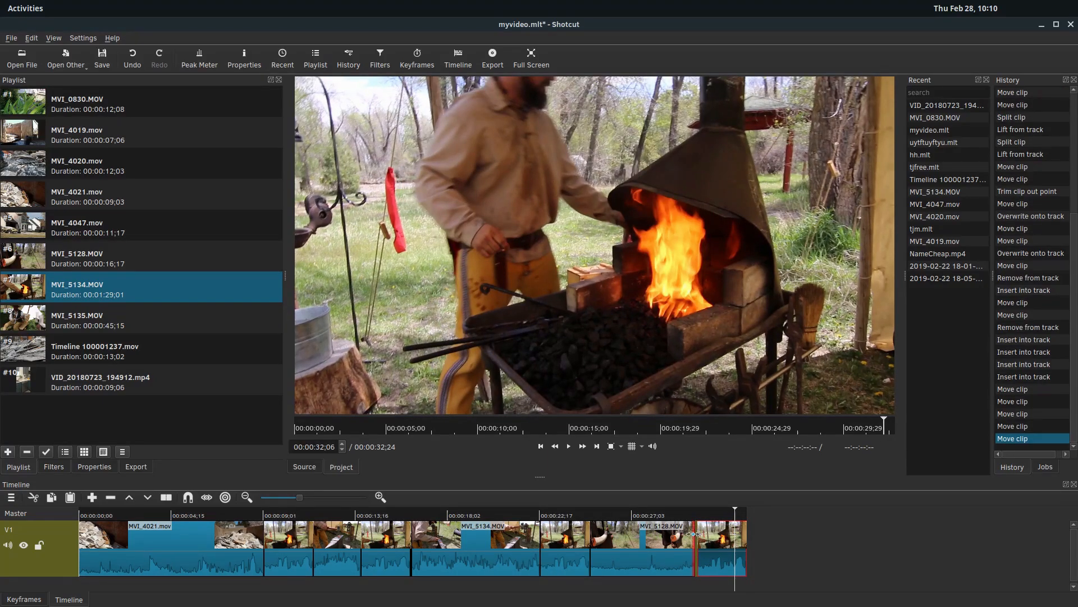
pyautogui.click(379, 497)
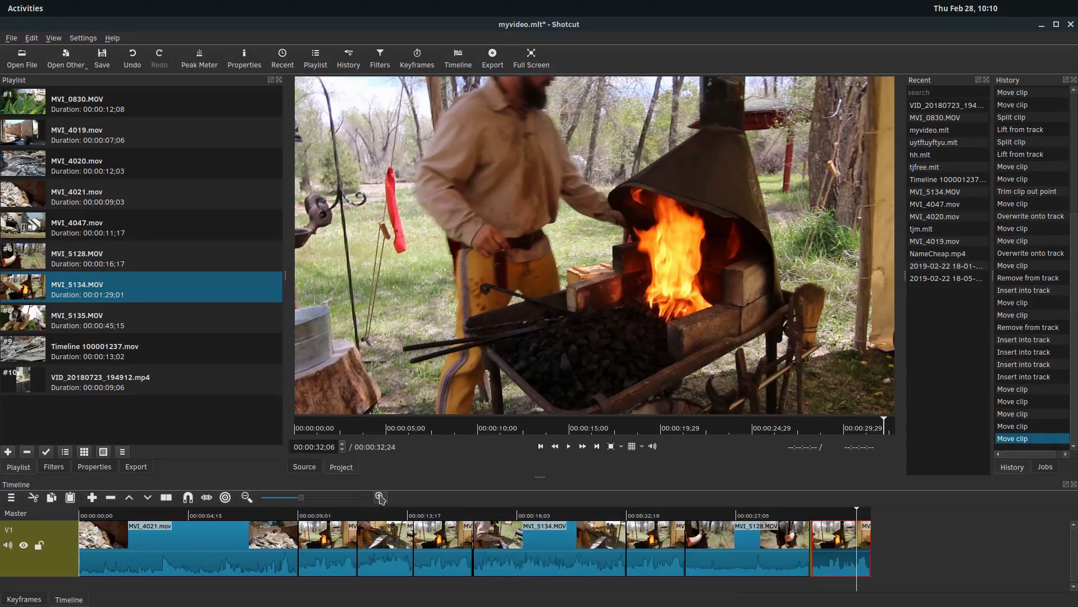
pyautogui.click(378, 496)
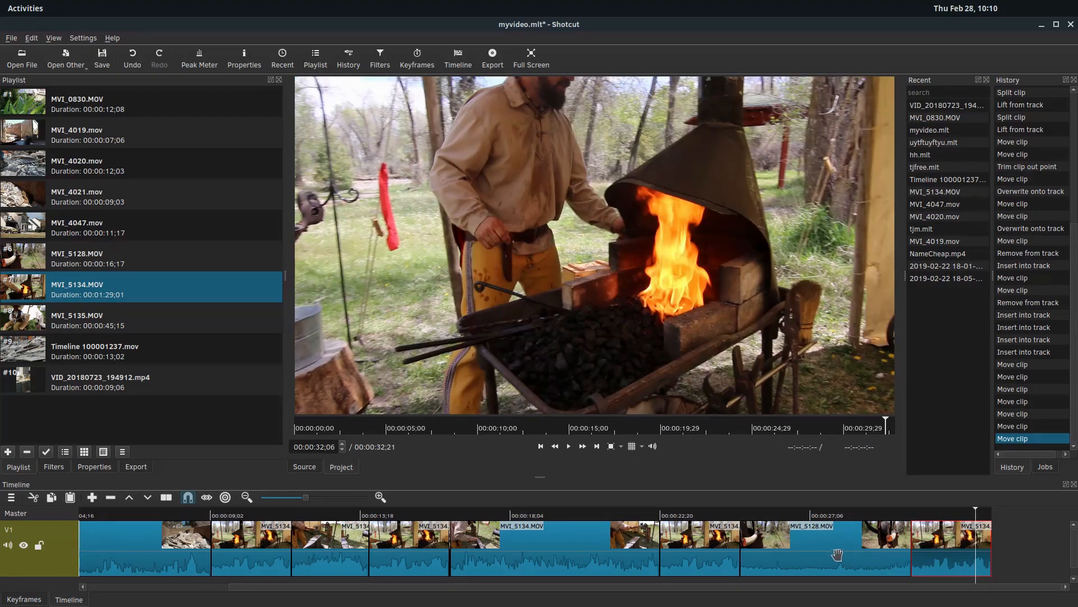
pyautogui.moveTo(946, 530)
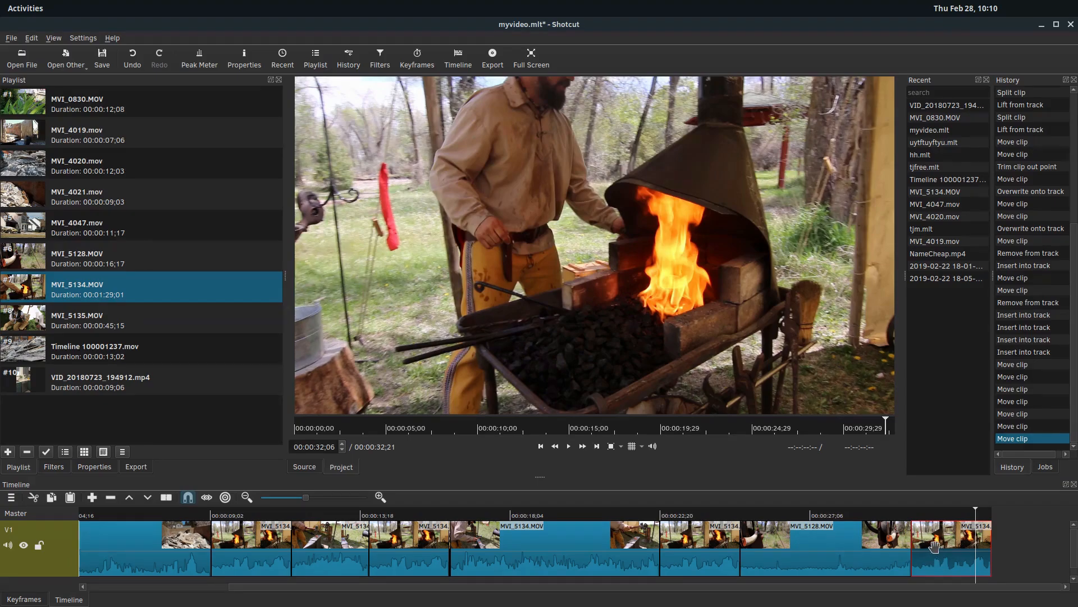
pyautogui.moveTo(936, 543); pyautogui.dragTo(1001, 544)
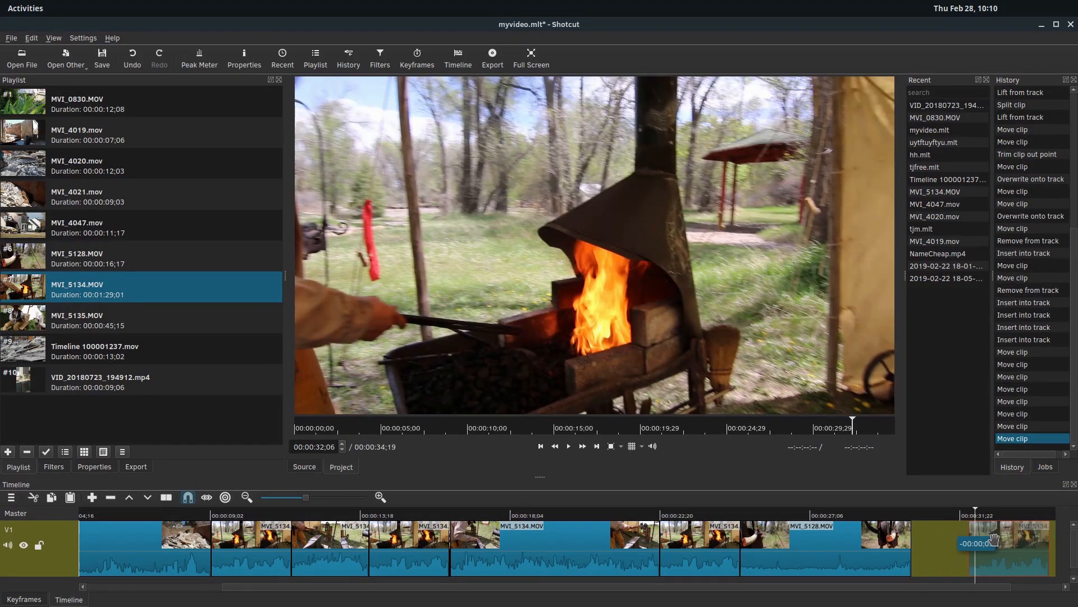
pyautogui.moveTo(984, 543); pyautogui.dragTo(849, 544)
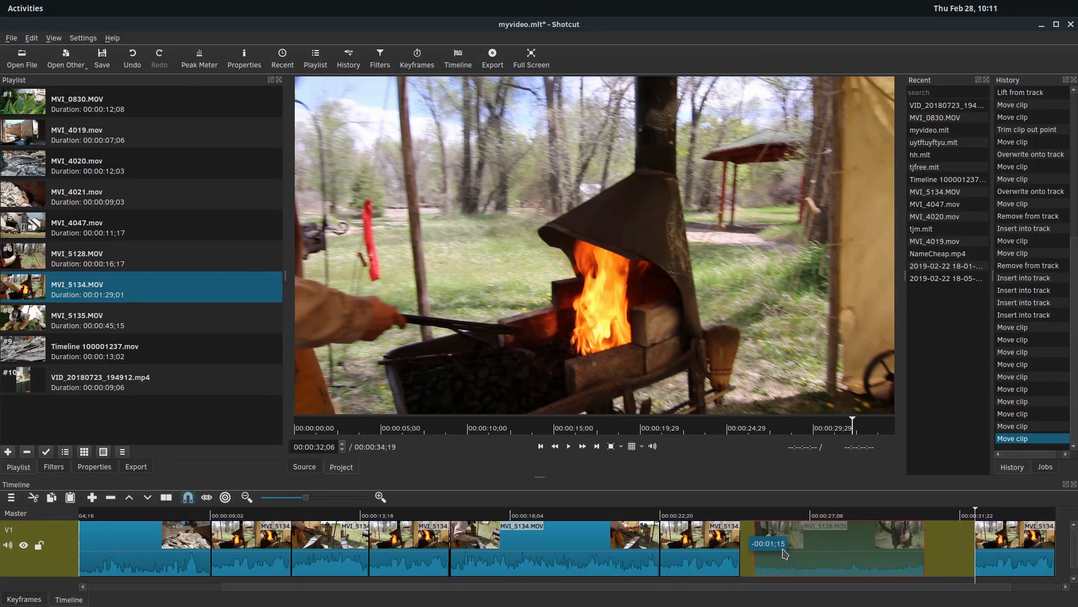
pyautogui.moveTo(770, 544); pyautogui.dragTo(881, 543)
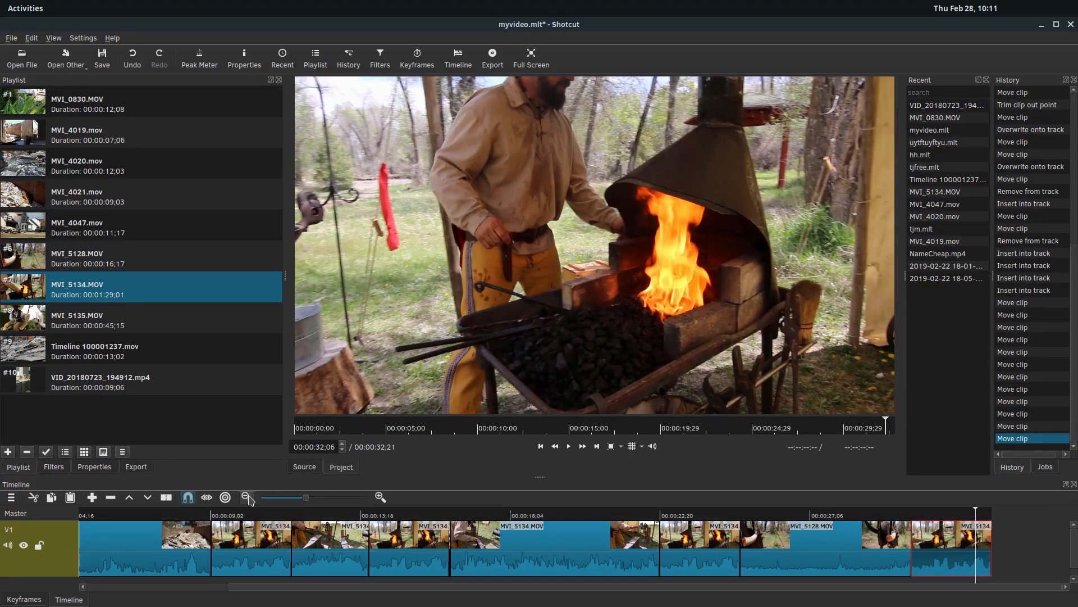
# Step: Zoom the timeline out to see more of the track at once
pyautogui.click(245, 497)
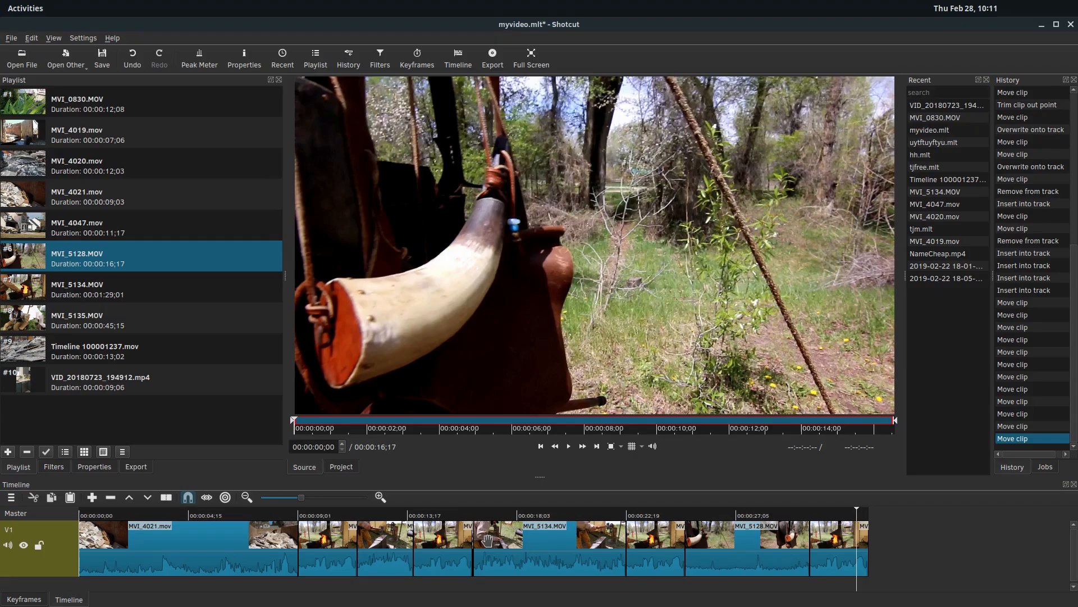
pyautogui.moveTo(447, 574)
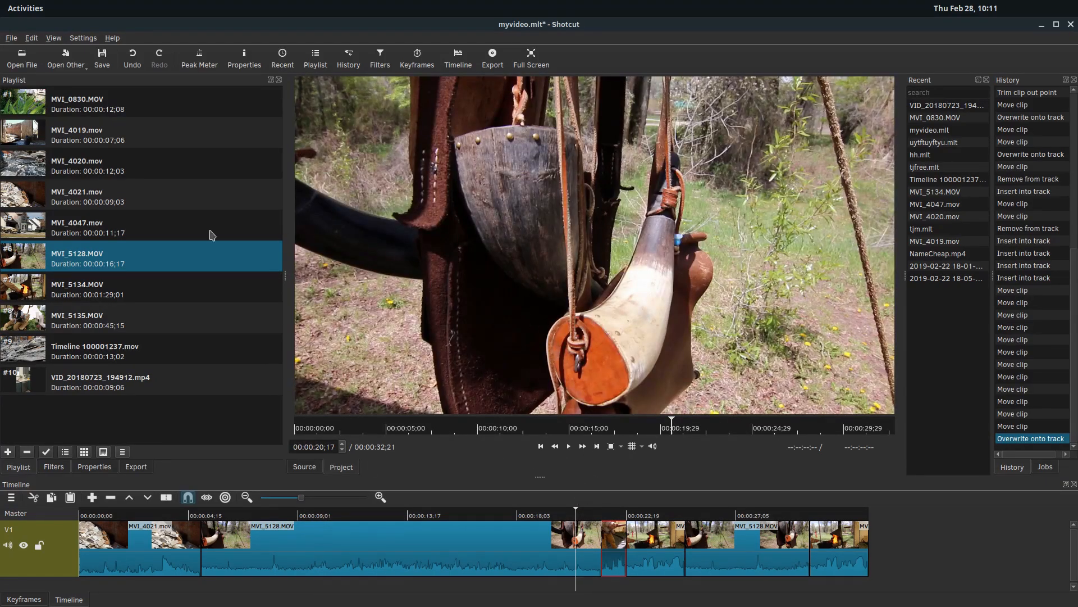
pyautogui.moveTo(920, 563)
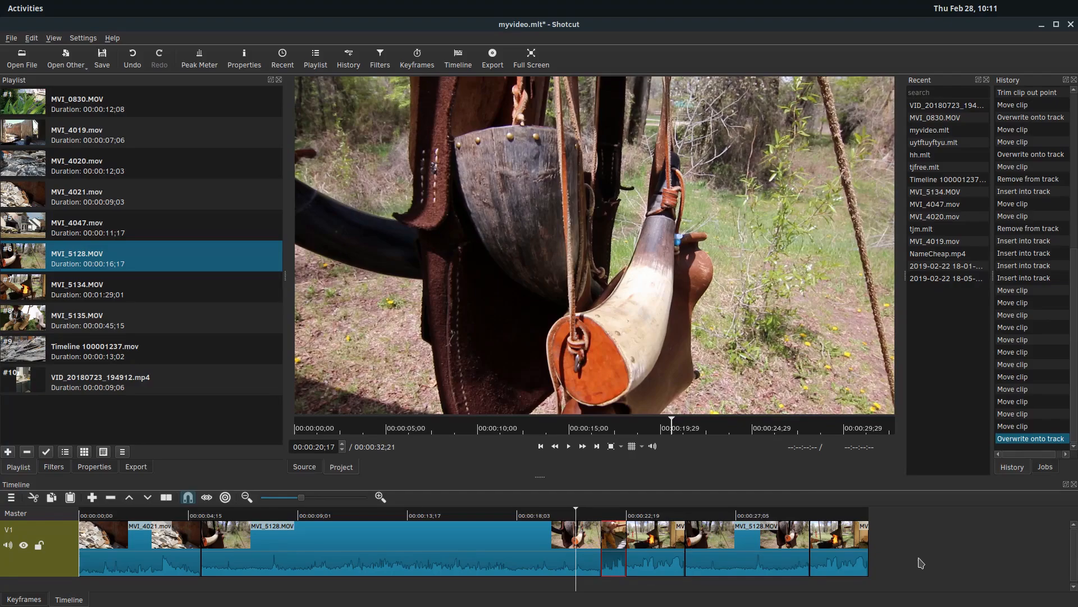
pyautogui.moveTo(304, 480)
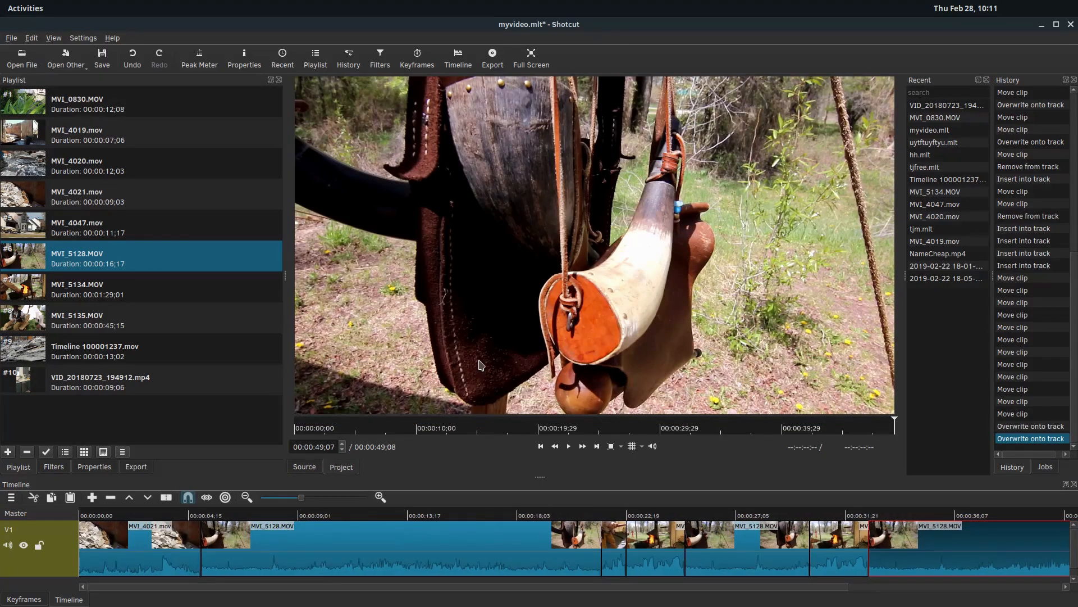
pyautogui.moveTo(424, 441)
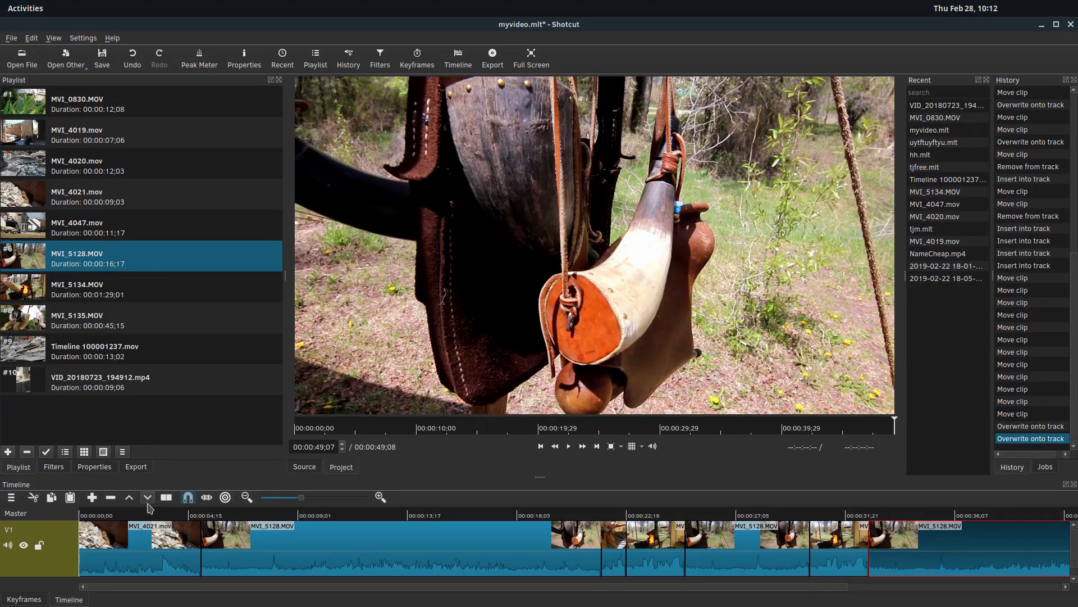
pyautogui.moveTo(146, 496)
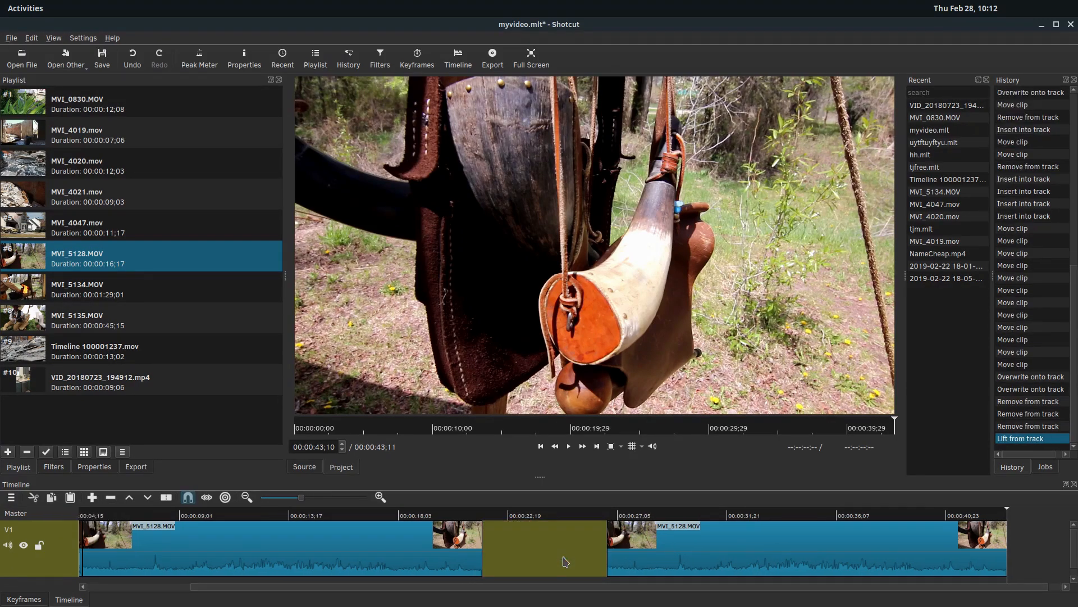
pyautogui.moveTo(659, 556)
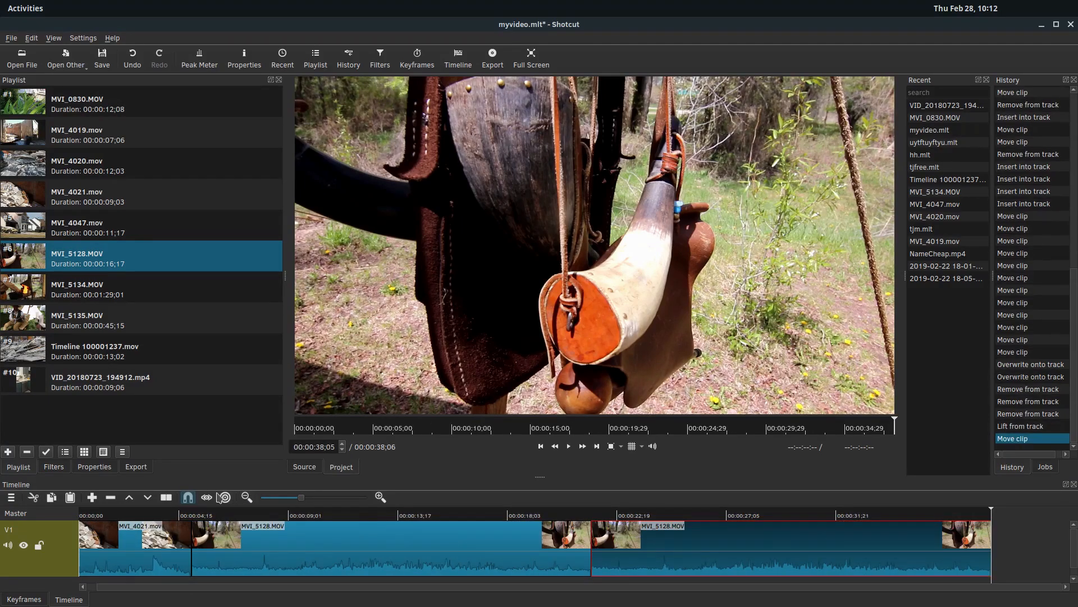
# Step: Reposition the later MVI_5128 clip so it follows the previous clip with no gap
pyautogui.click(206, 497)
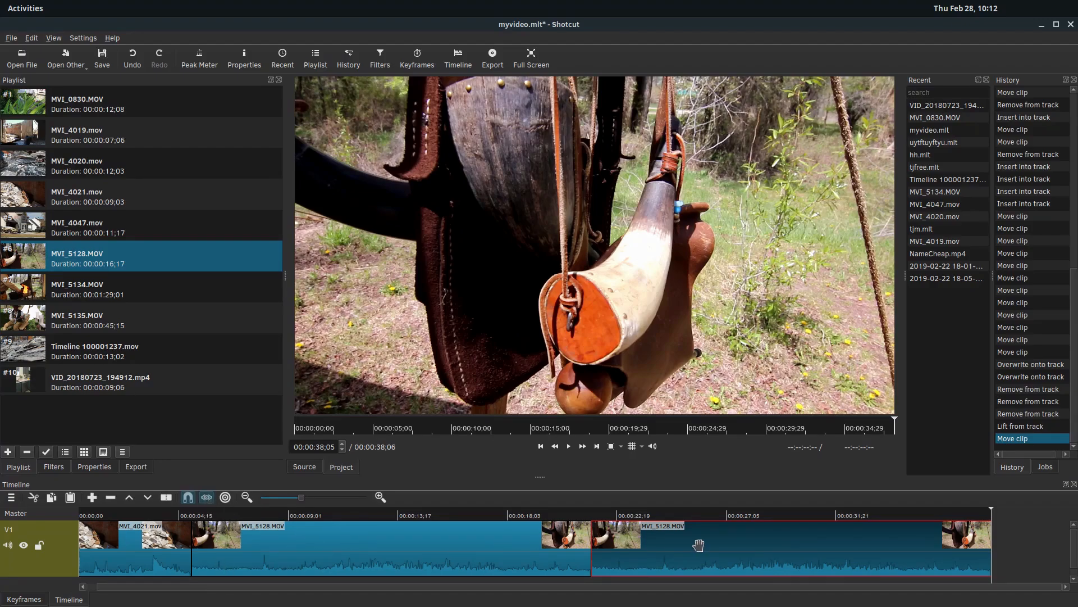
pyautogui.moveTo(697, 546); pyautogui.dragTo(726, 545)
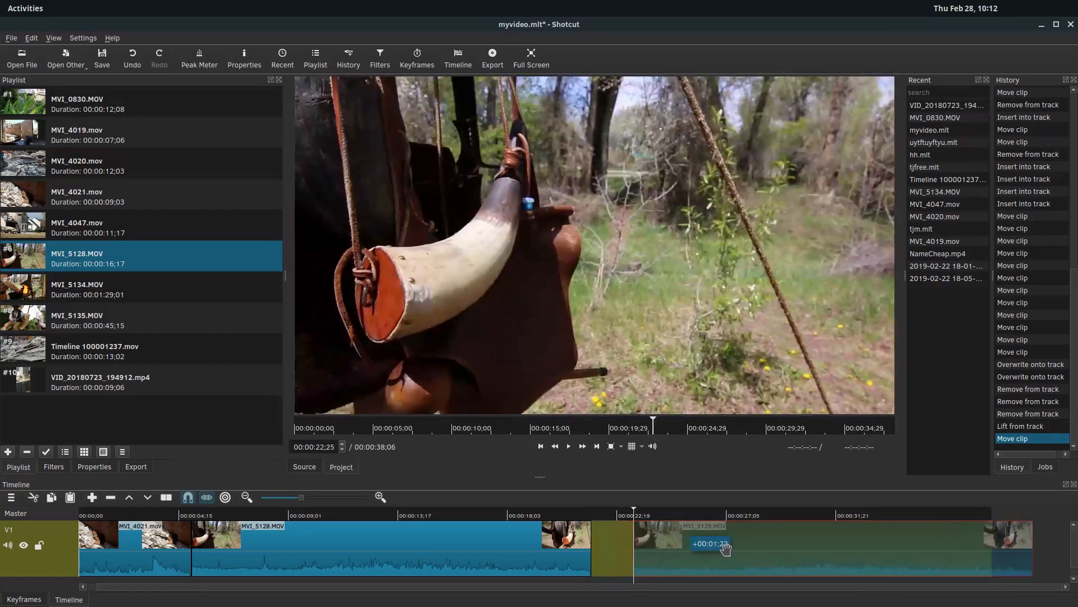
pyautogui.moveTo(710, 544); pyautogui.dragTo(749, 544)
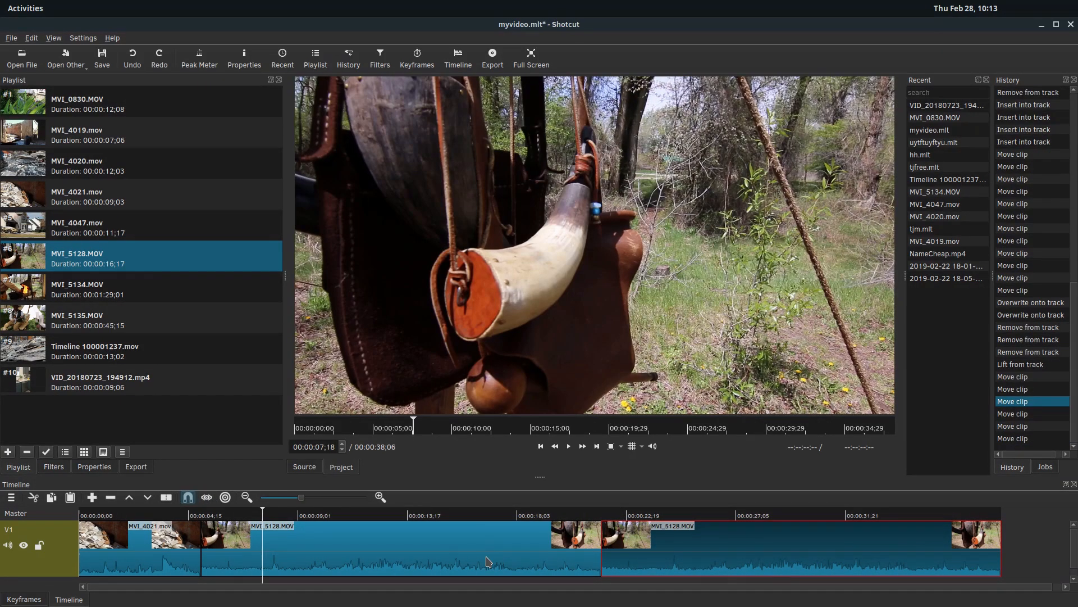
pyautogui.moveTo(405, 489)
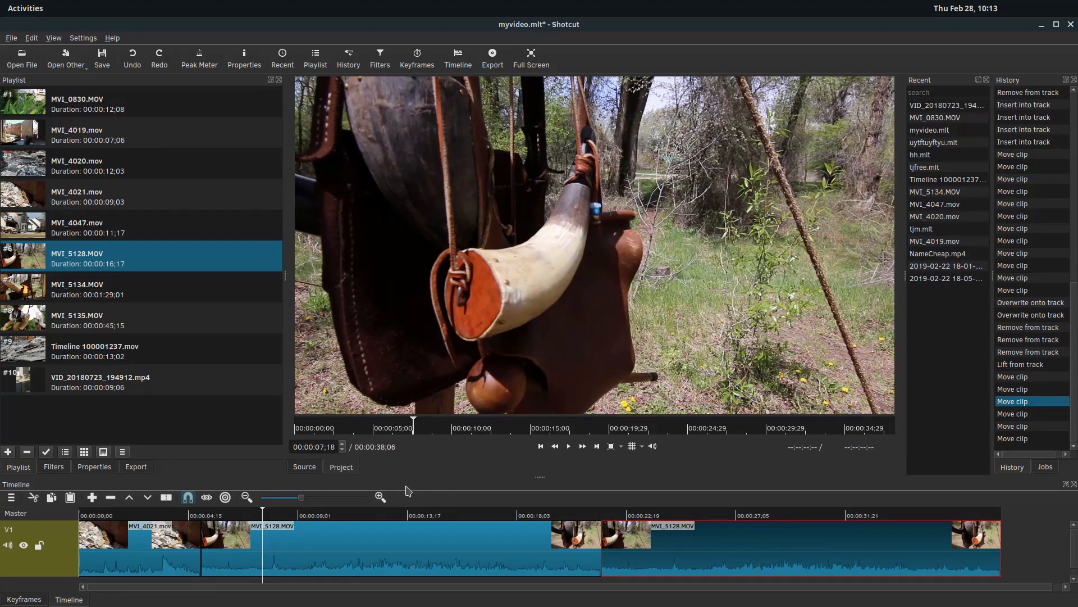
# Step: Fit the track into view and split the later MVI_5128 clip near the 25-second mark
pyautogui.click(246, 496)
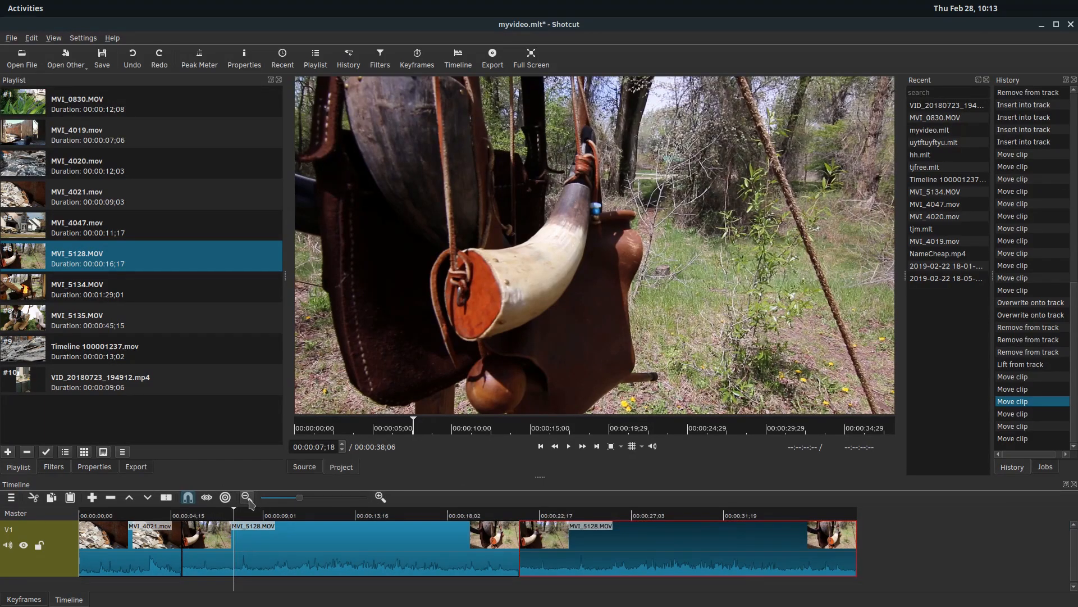
pyautogui.moveTo(33, 496)
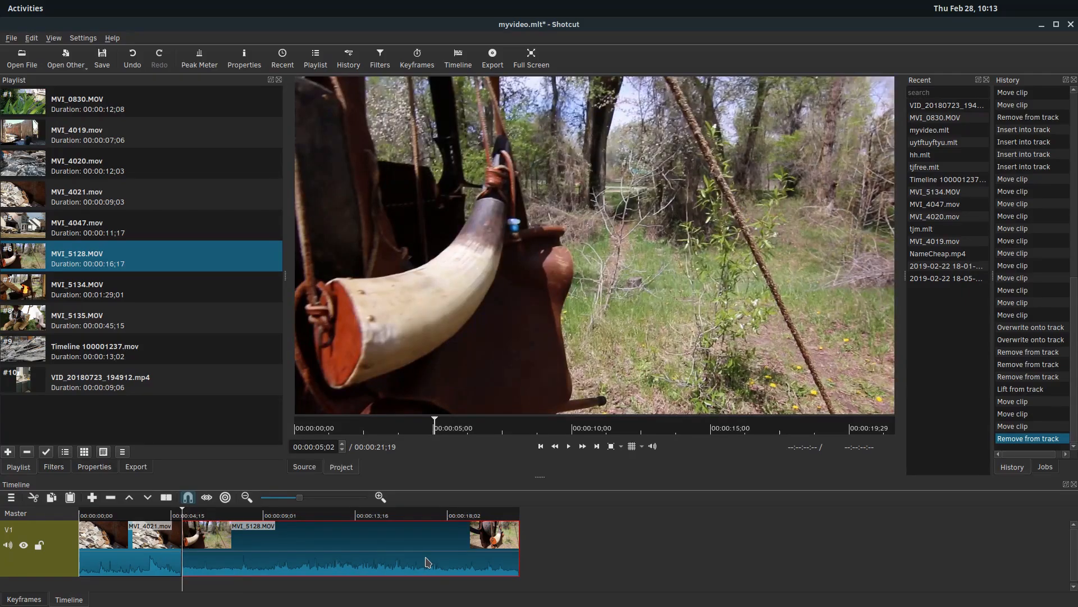
pyautogui.click(491, 515)
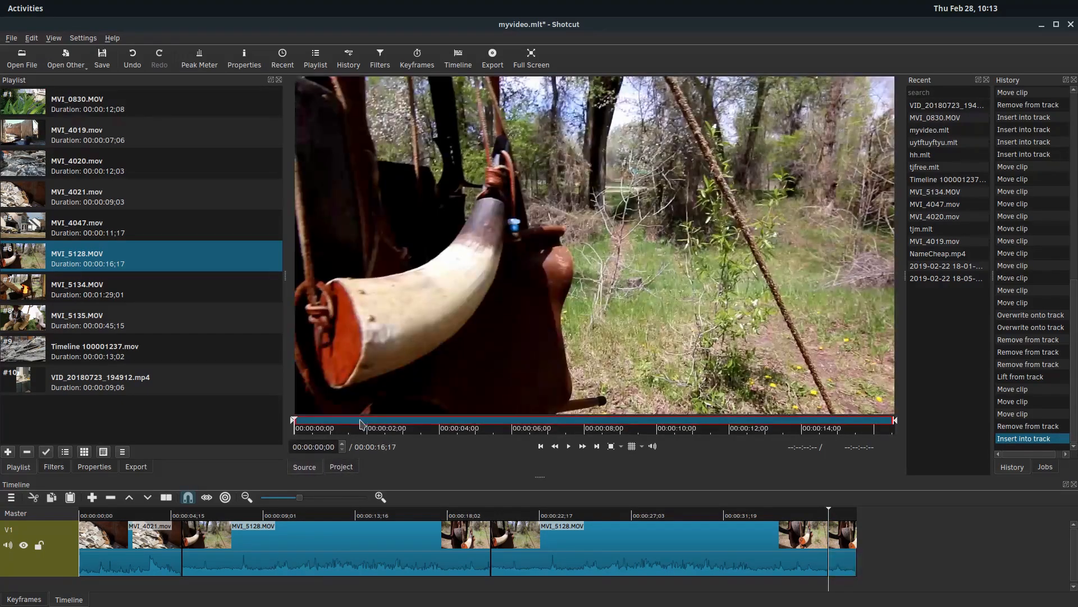
pyautogui.click(380, 420)
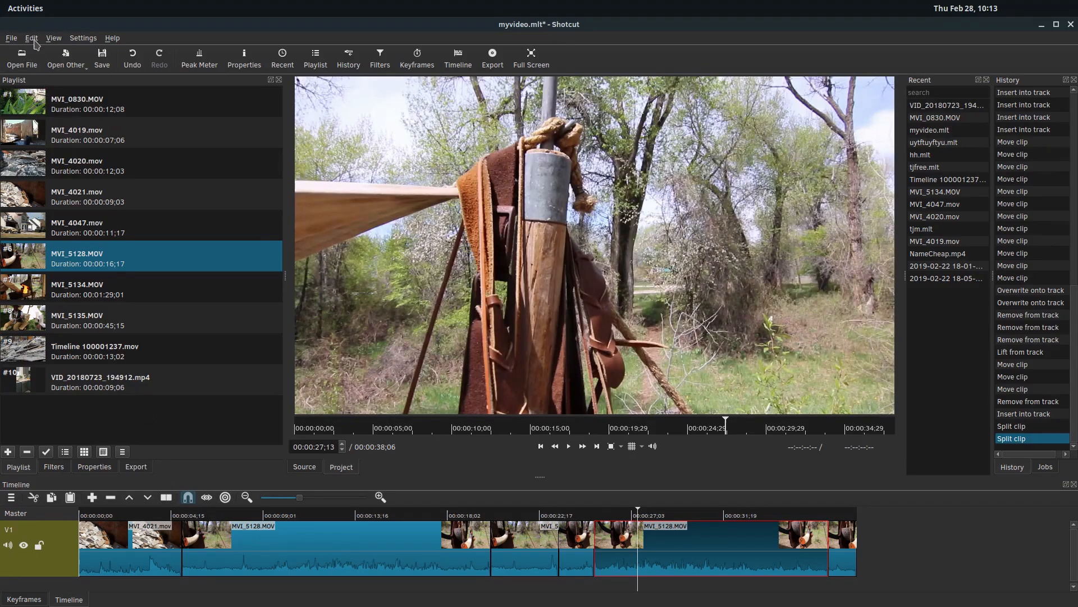
# Step: Bring up the View menu's list of view and panel options
pyautogui.click(31, 39)
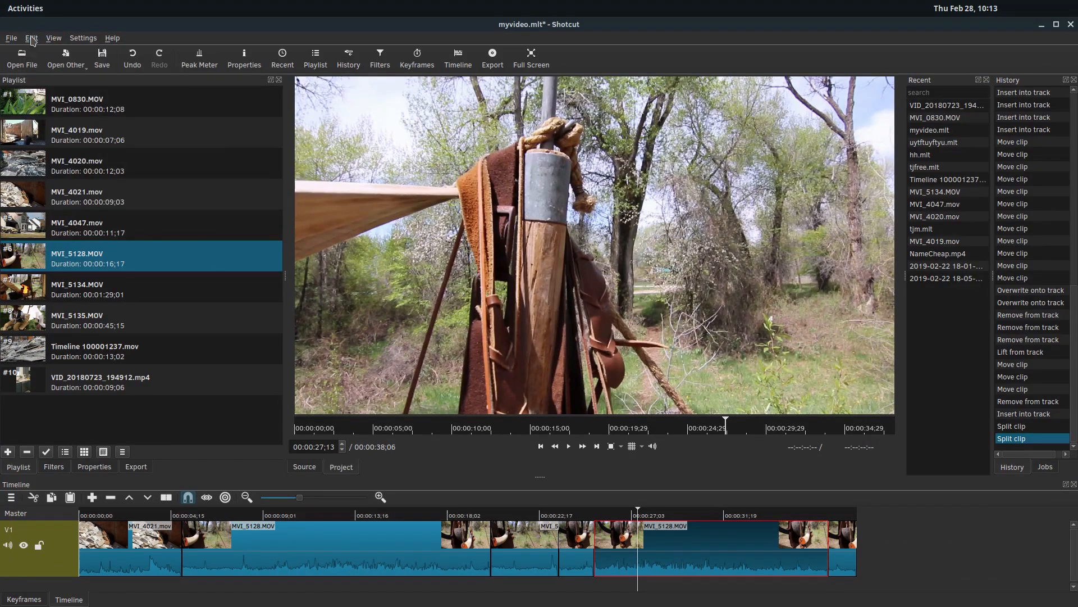
pyautogui.click(52, 38)
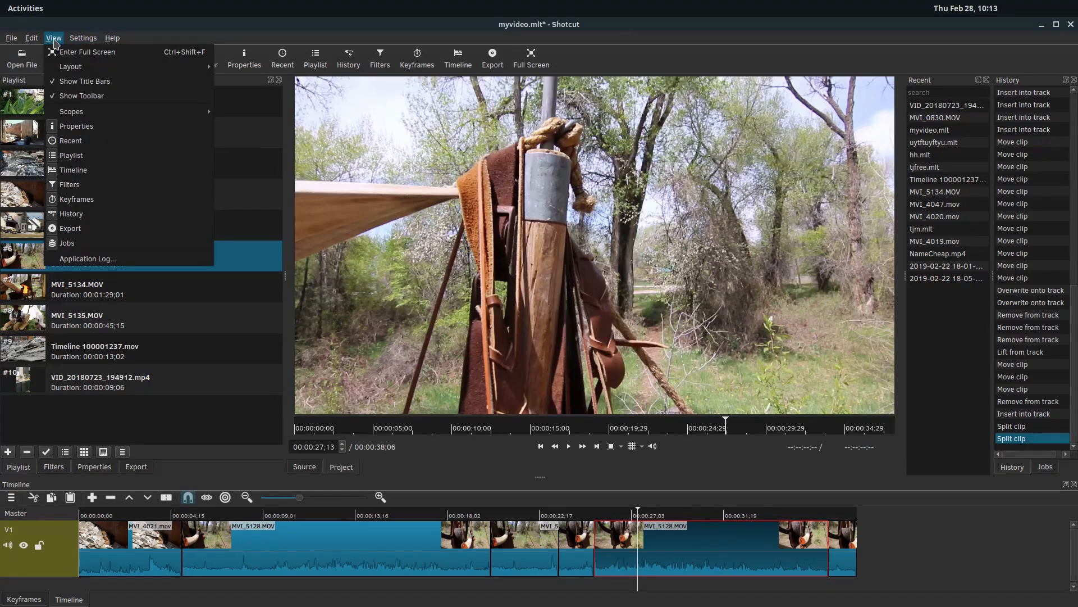